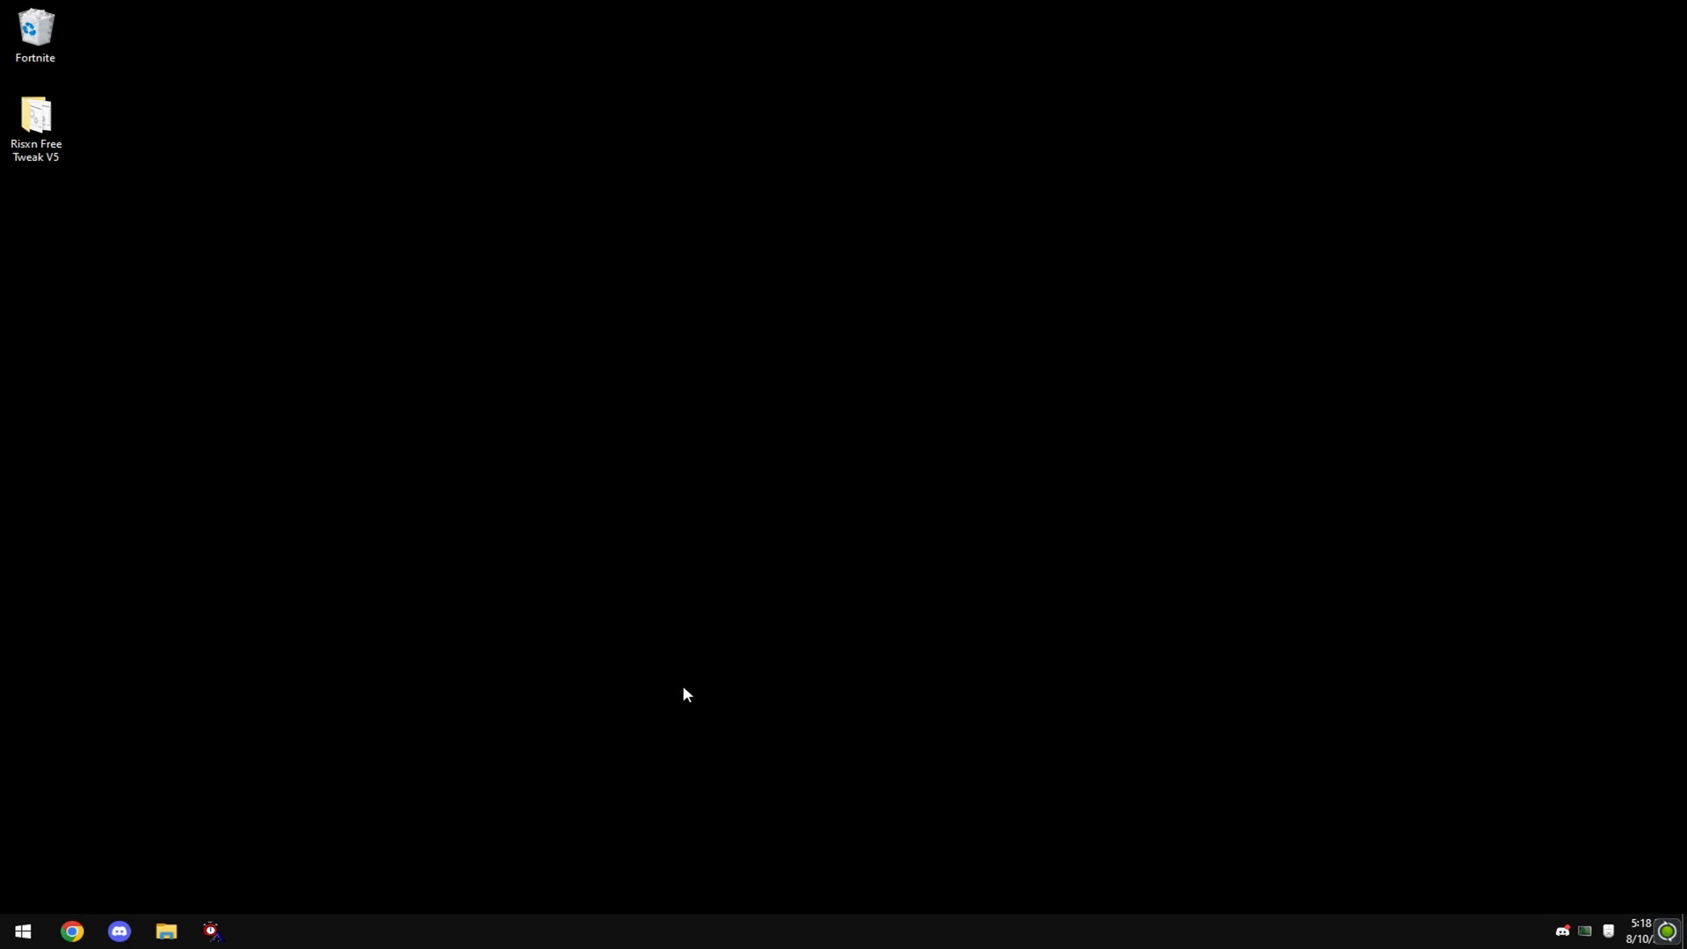
- Search 'restore' and create a restore point described 'risxn free v5', dismissing the confirmation
type("restore")
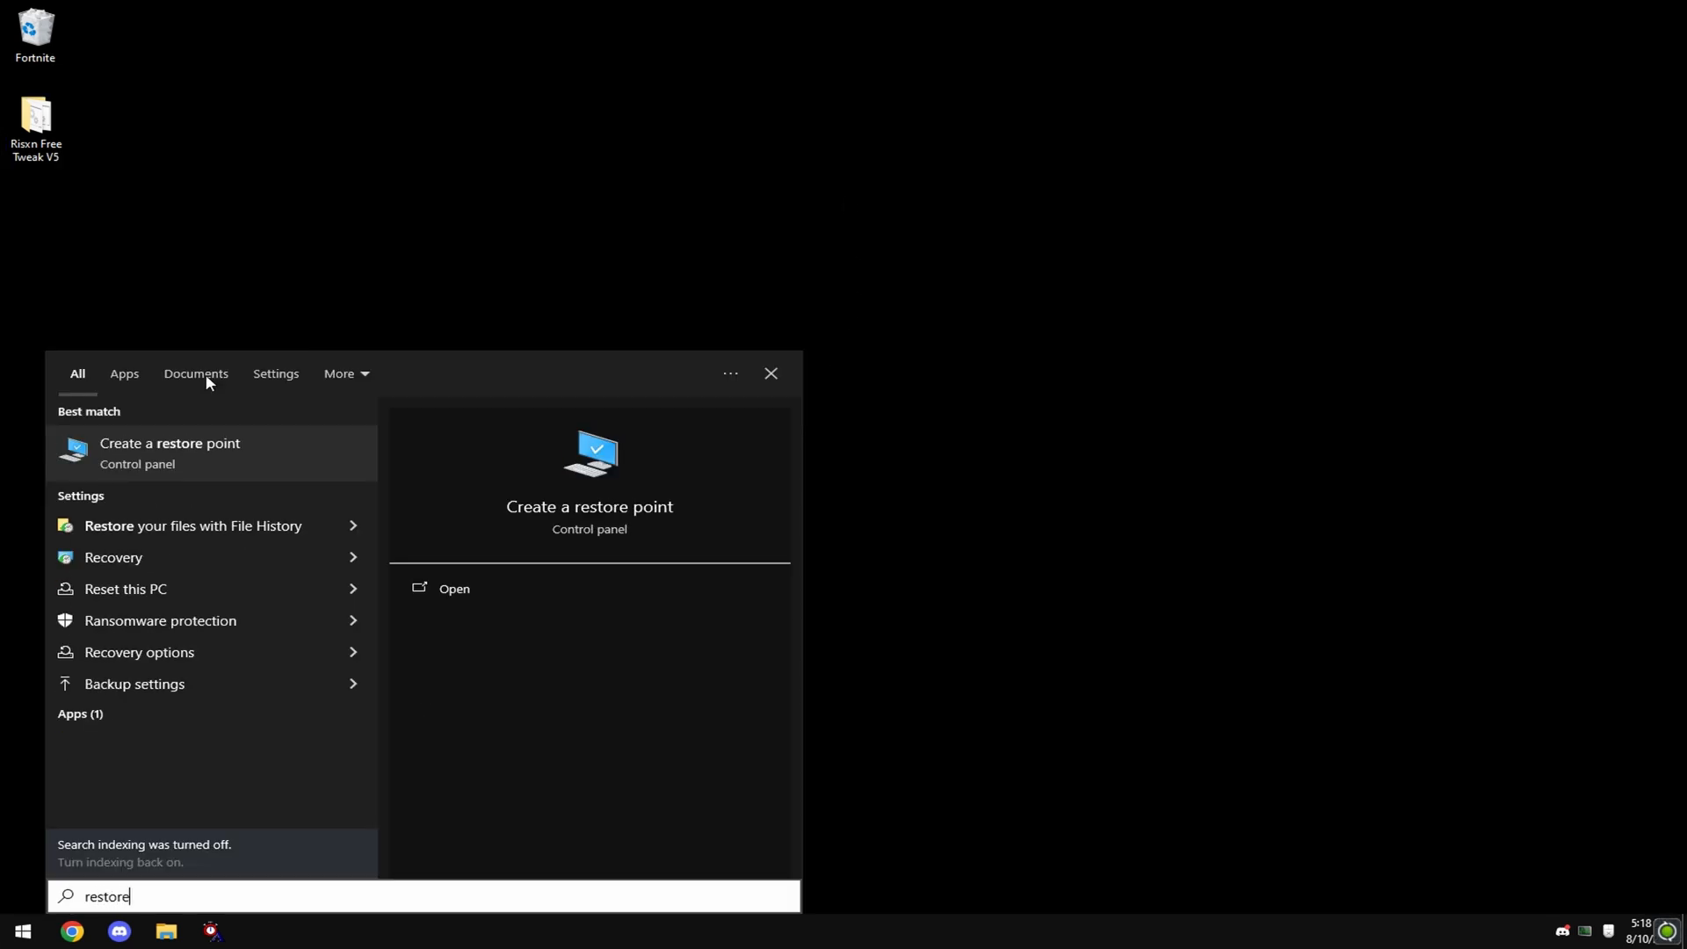
left_click(169, 451)
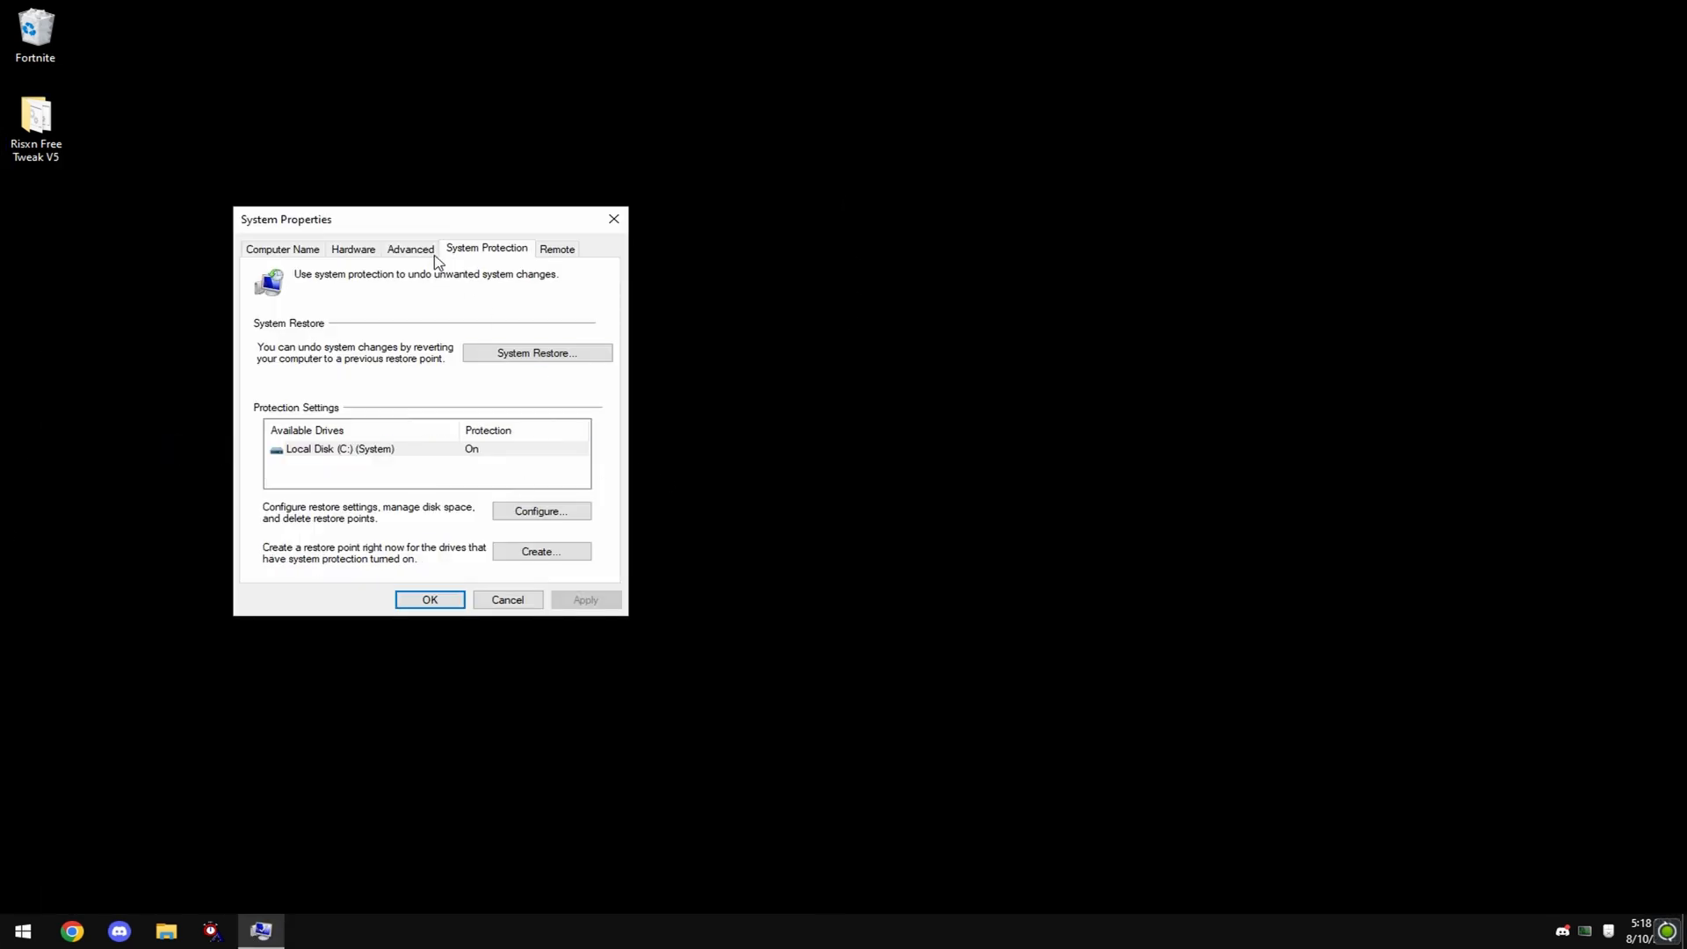
left_click(493, 415)
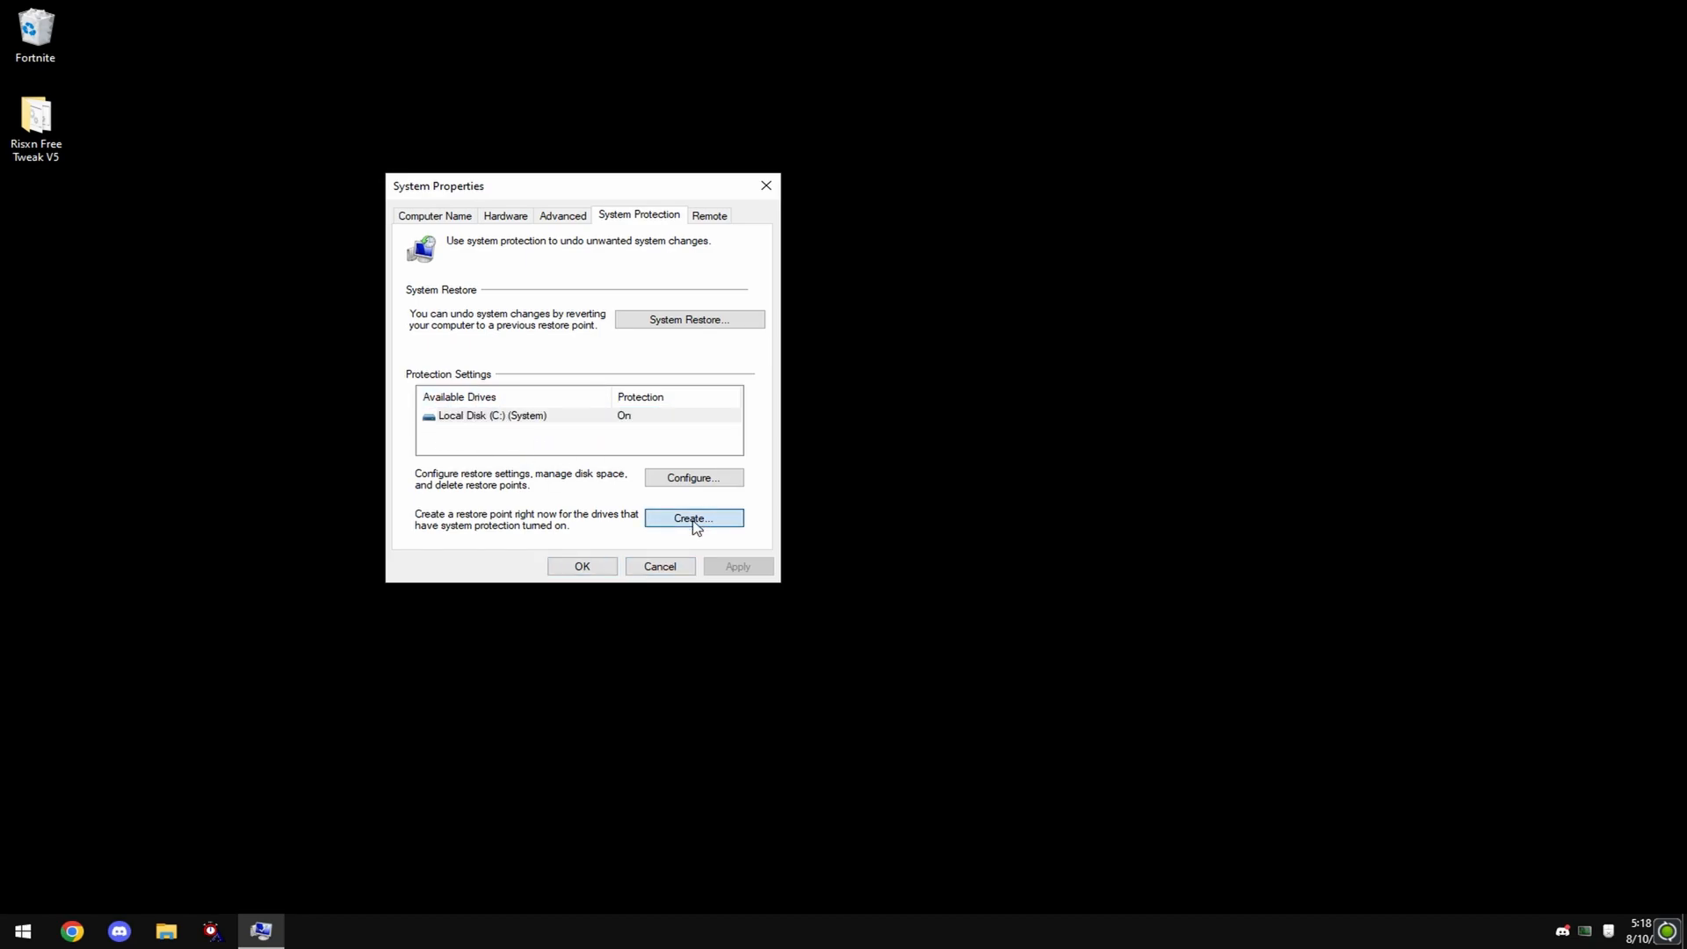
left_click(693, 517)
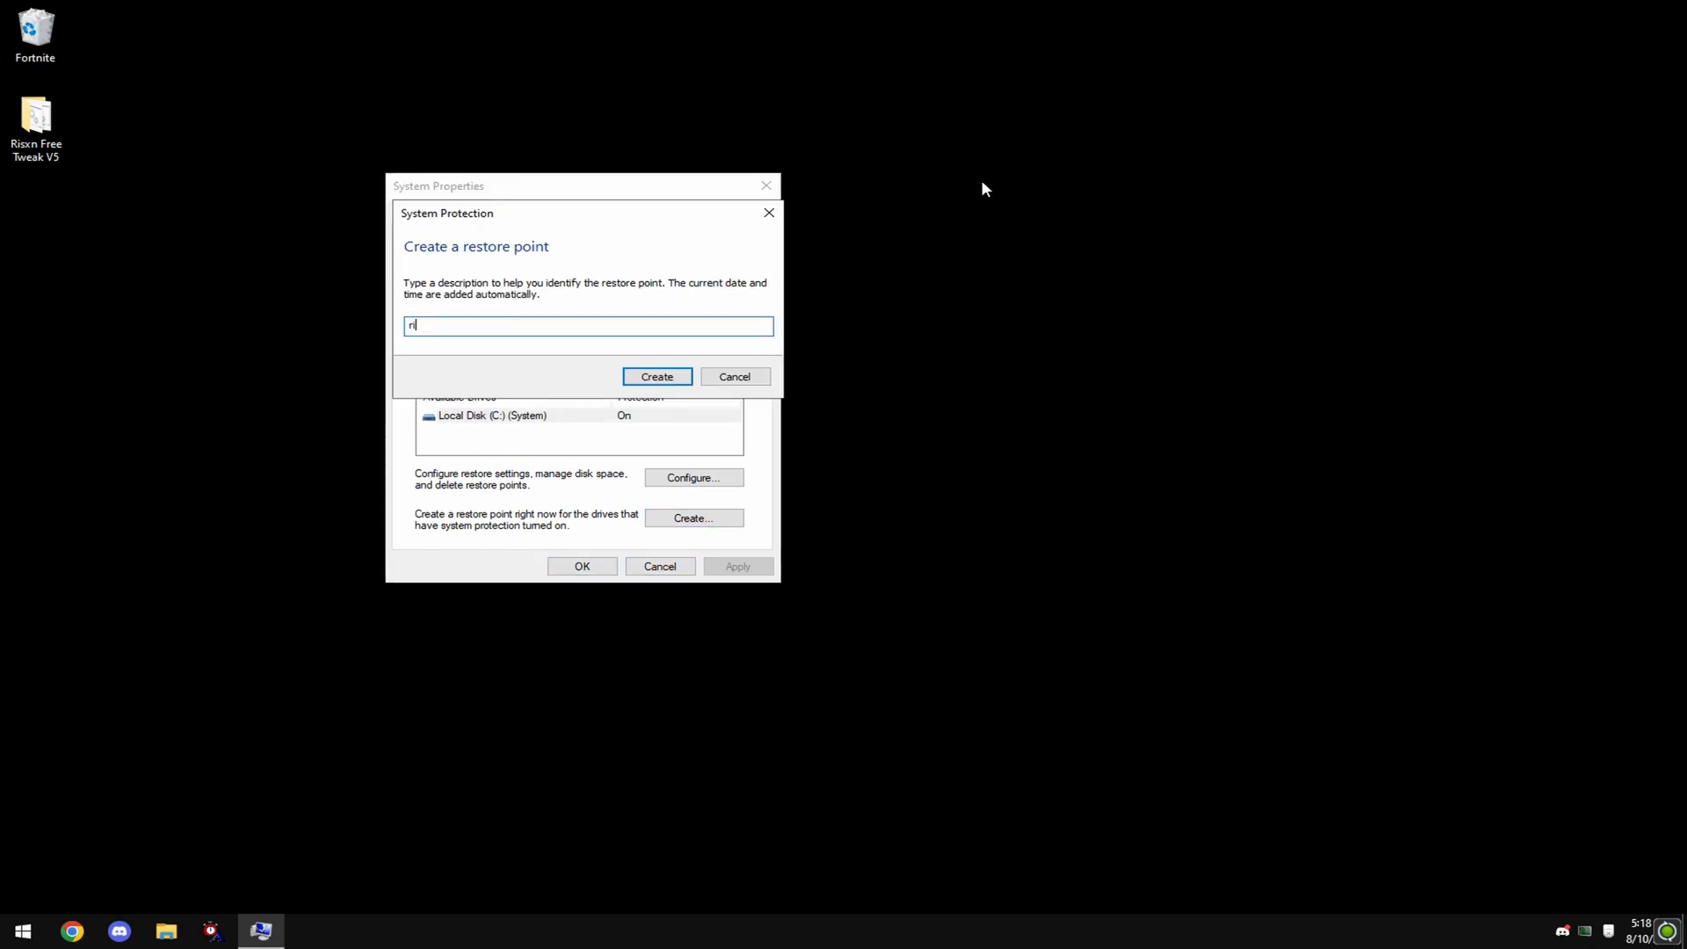
type("isxn free v5")
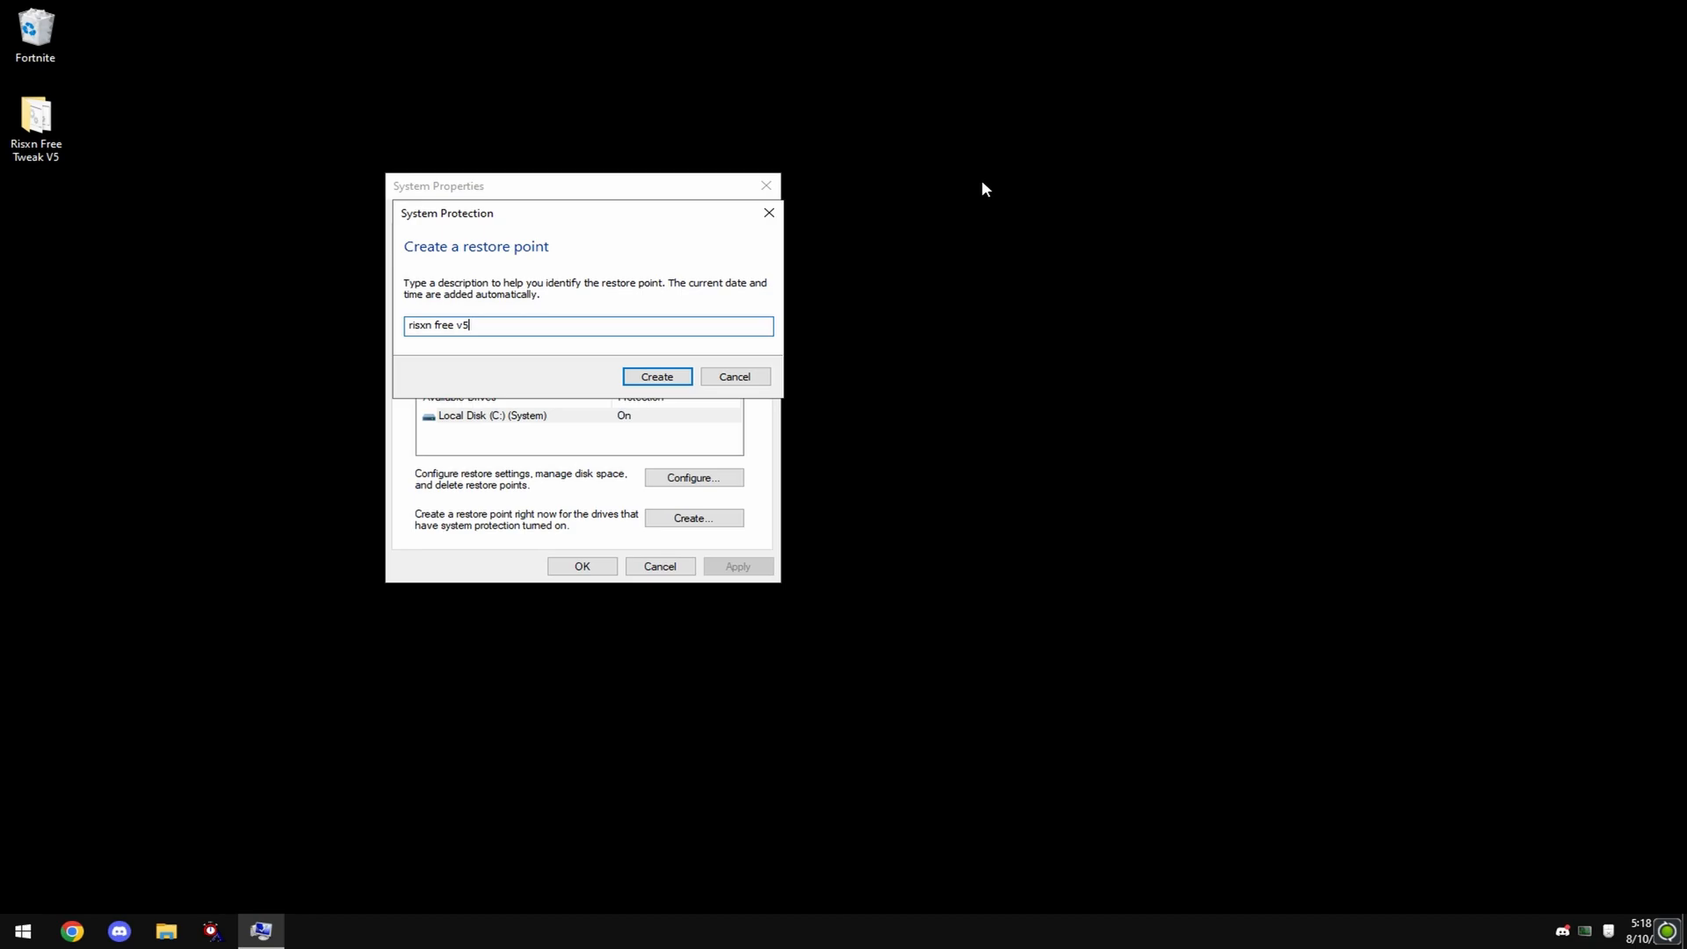
left_click(656, 377)
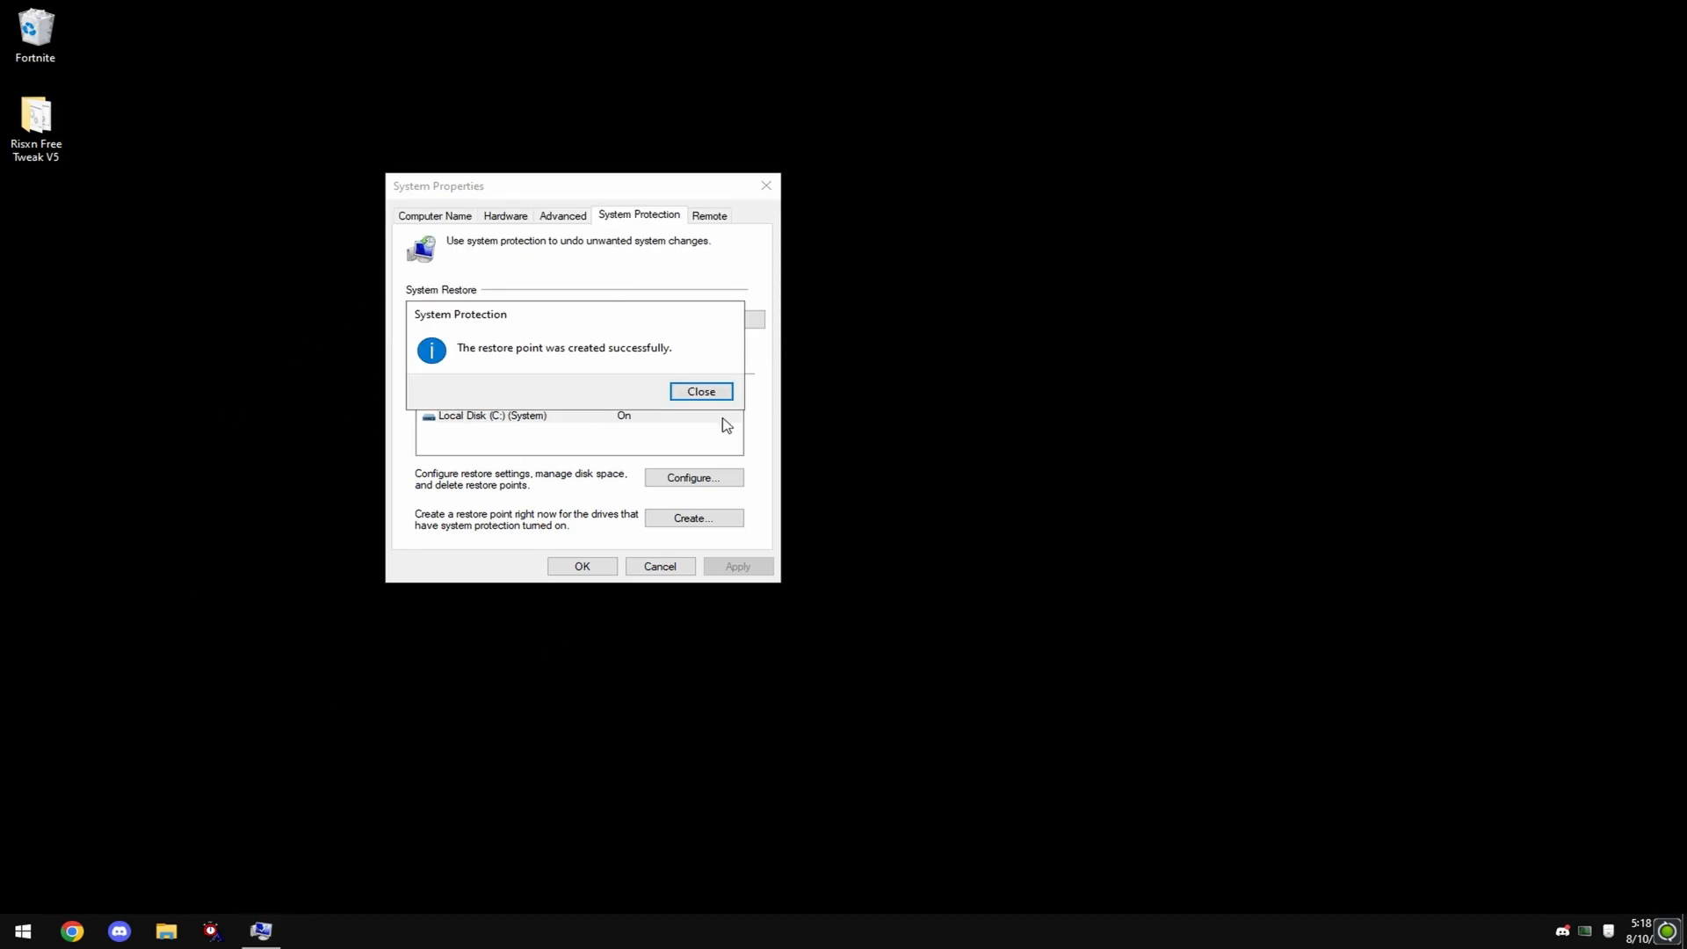
left_click(700, 390)
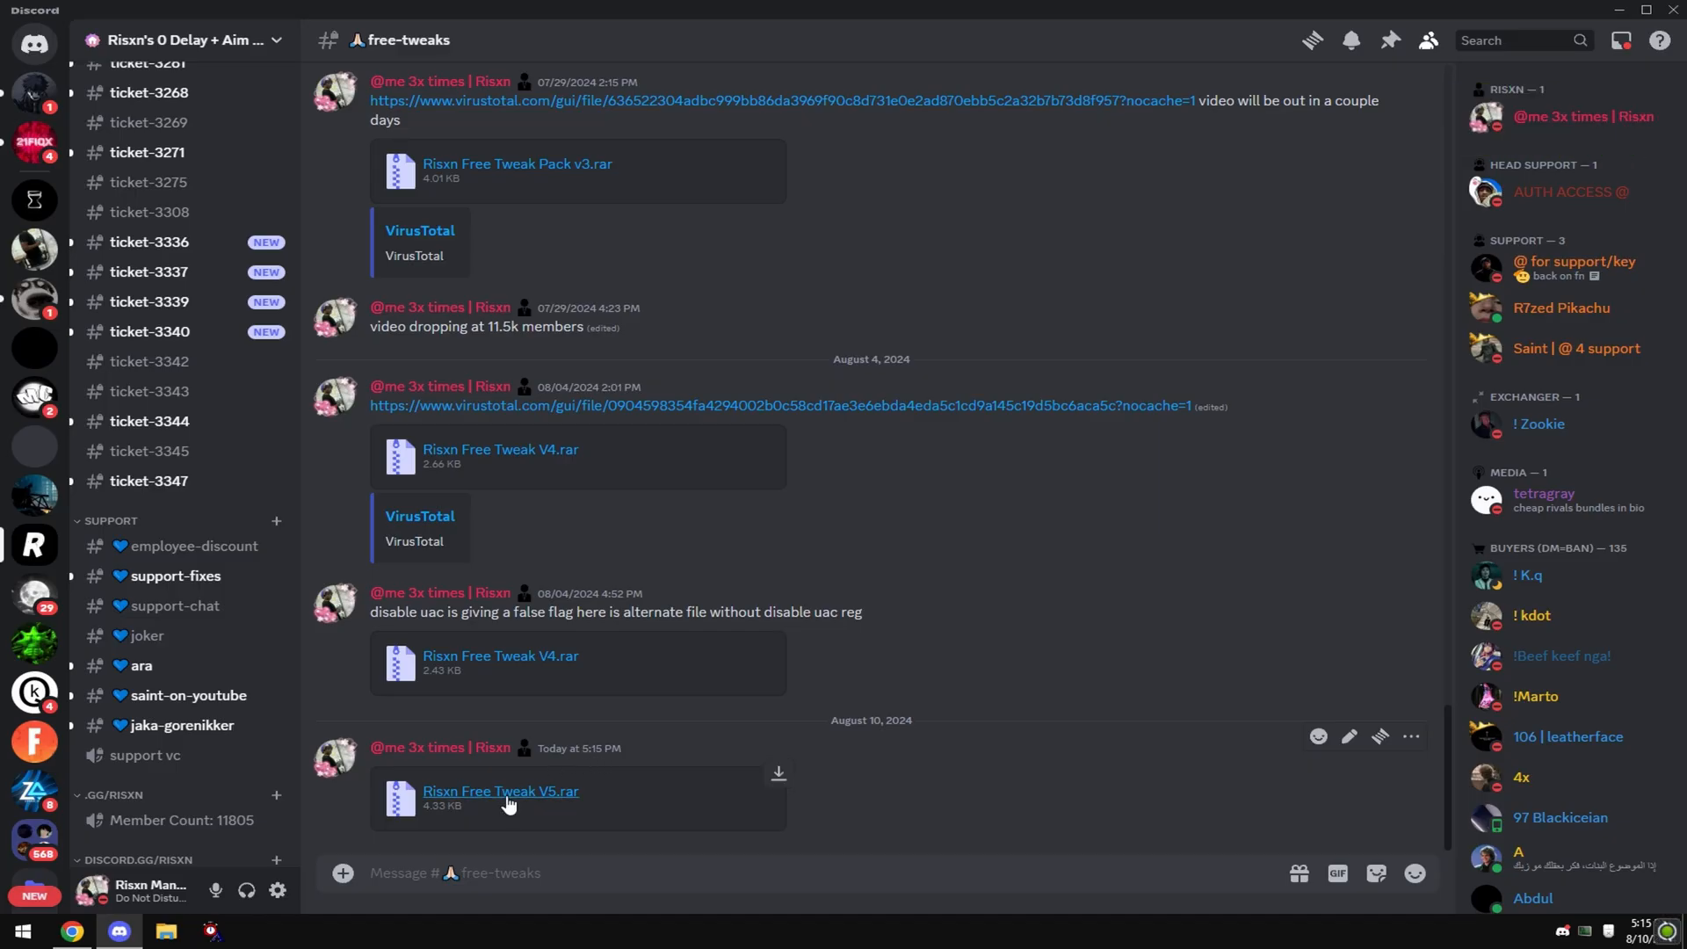
- Download the Risxn Free Tweak V5.rar attachment from the Discord post
left_click(499, 790)
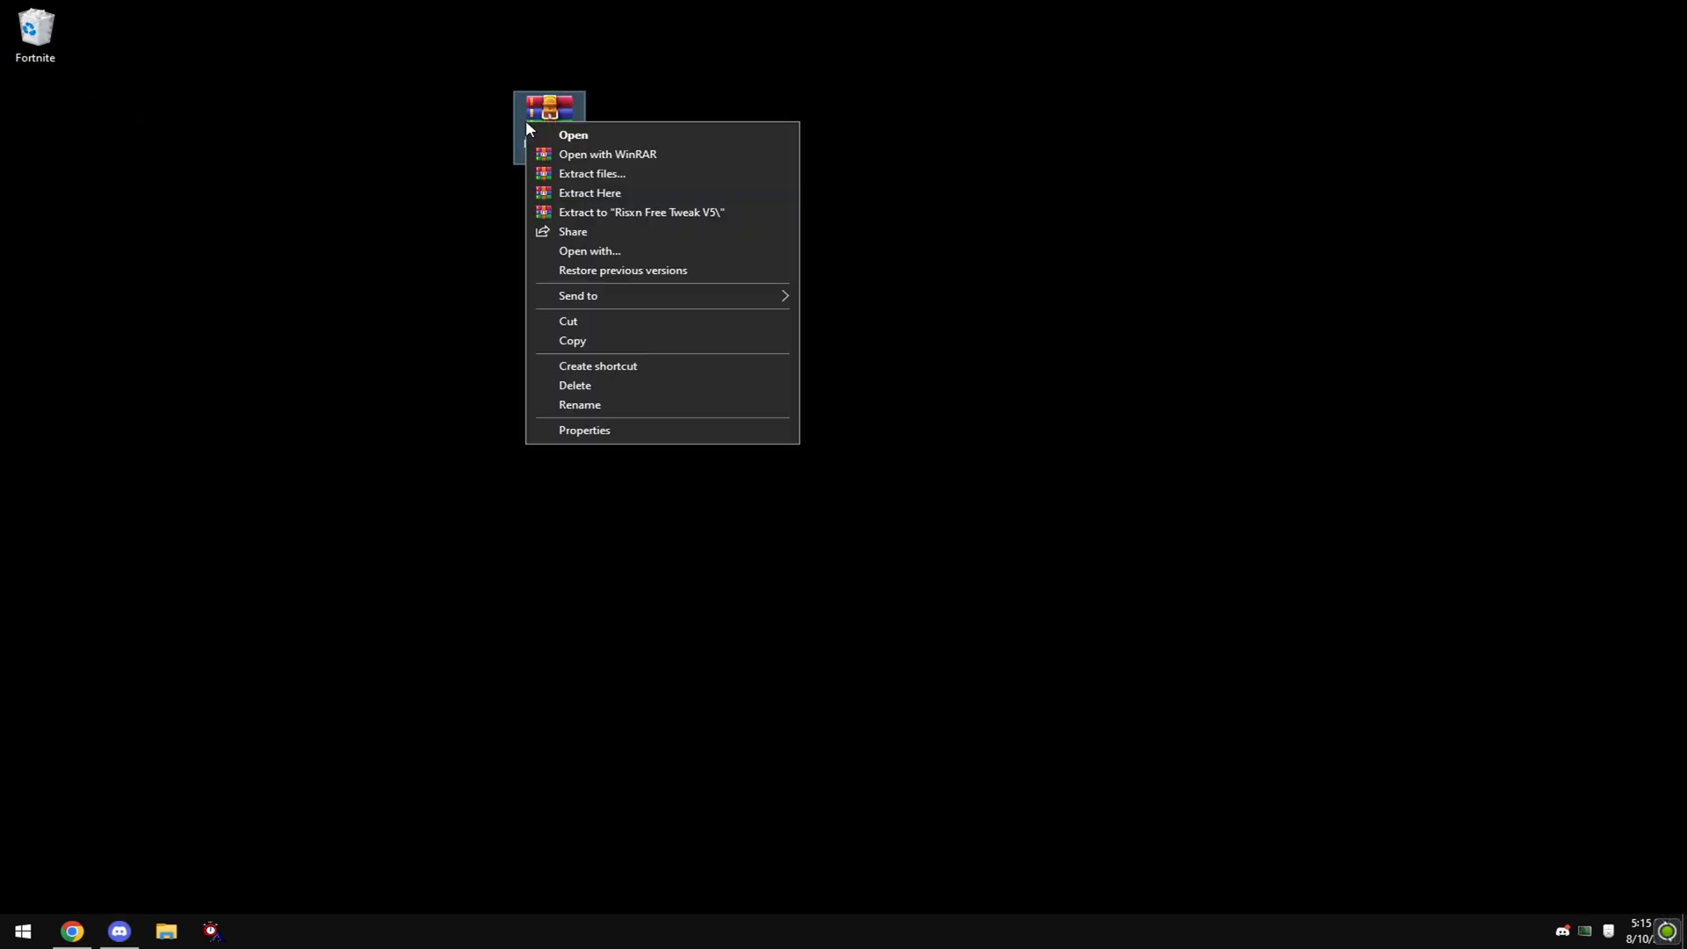
mouse_move(662, 212)
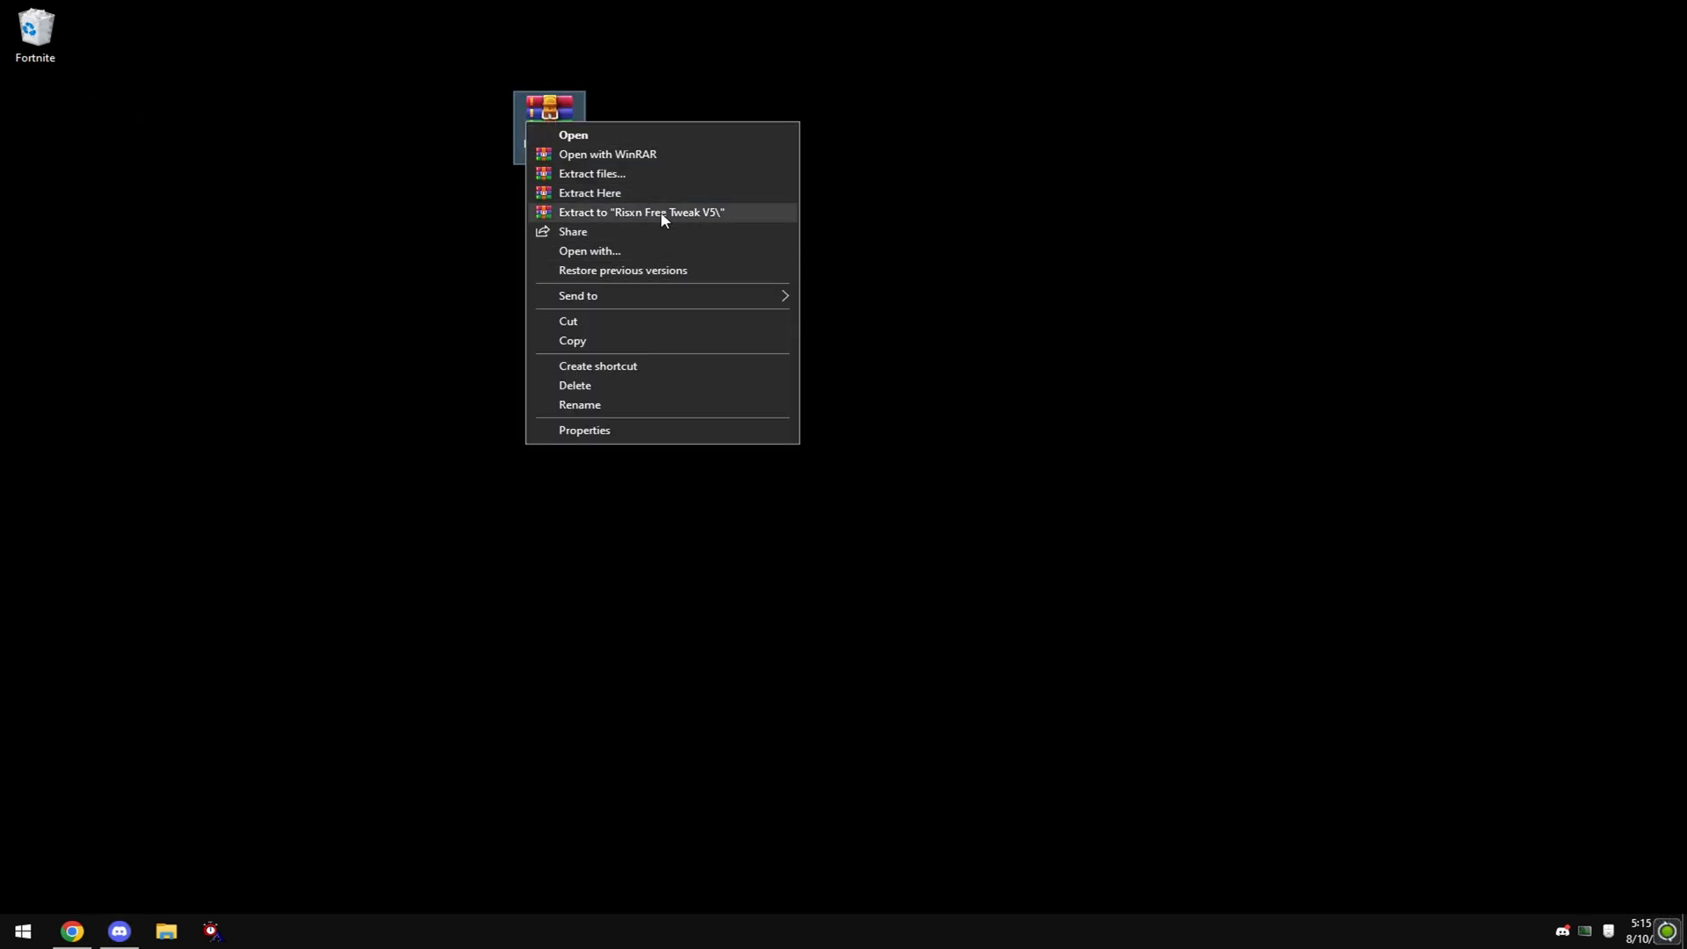
mouse_move(619, 154)
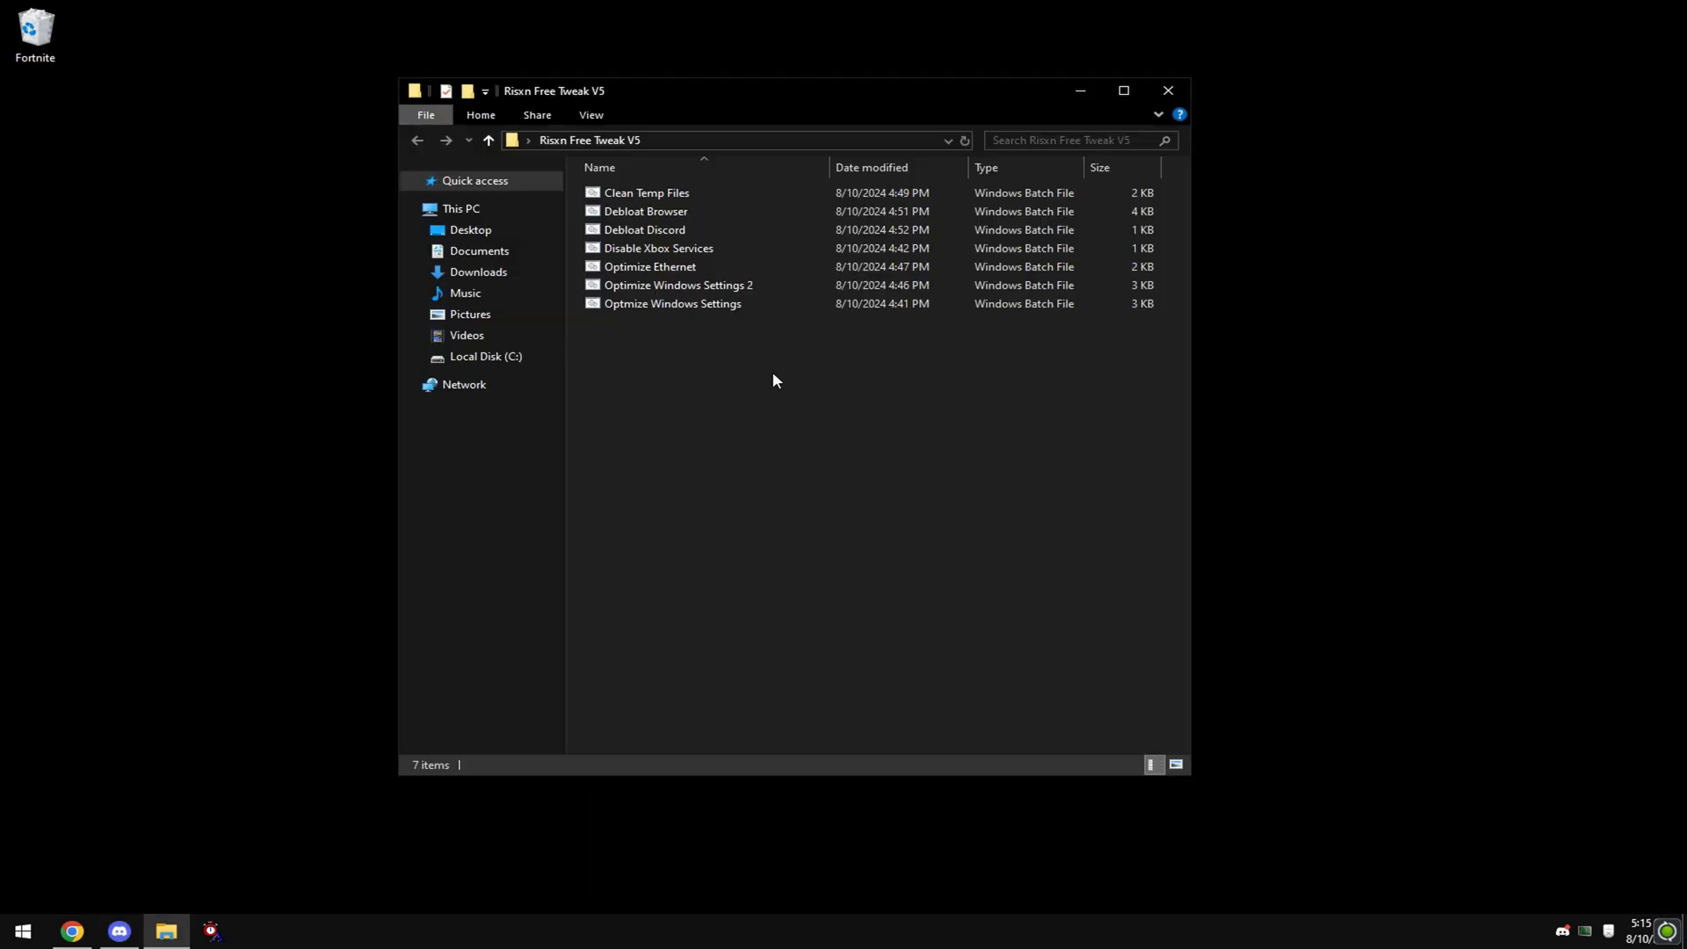
- Run the Clean Temp Files script as administrator, then bring up Debloat Browser's menu
right_click(647, 192)
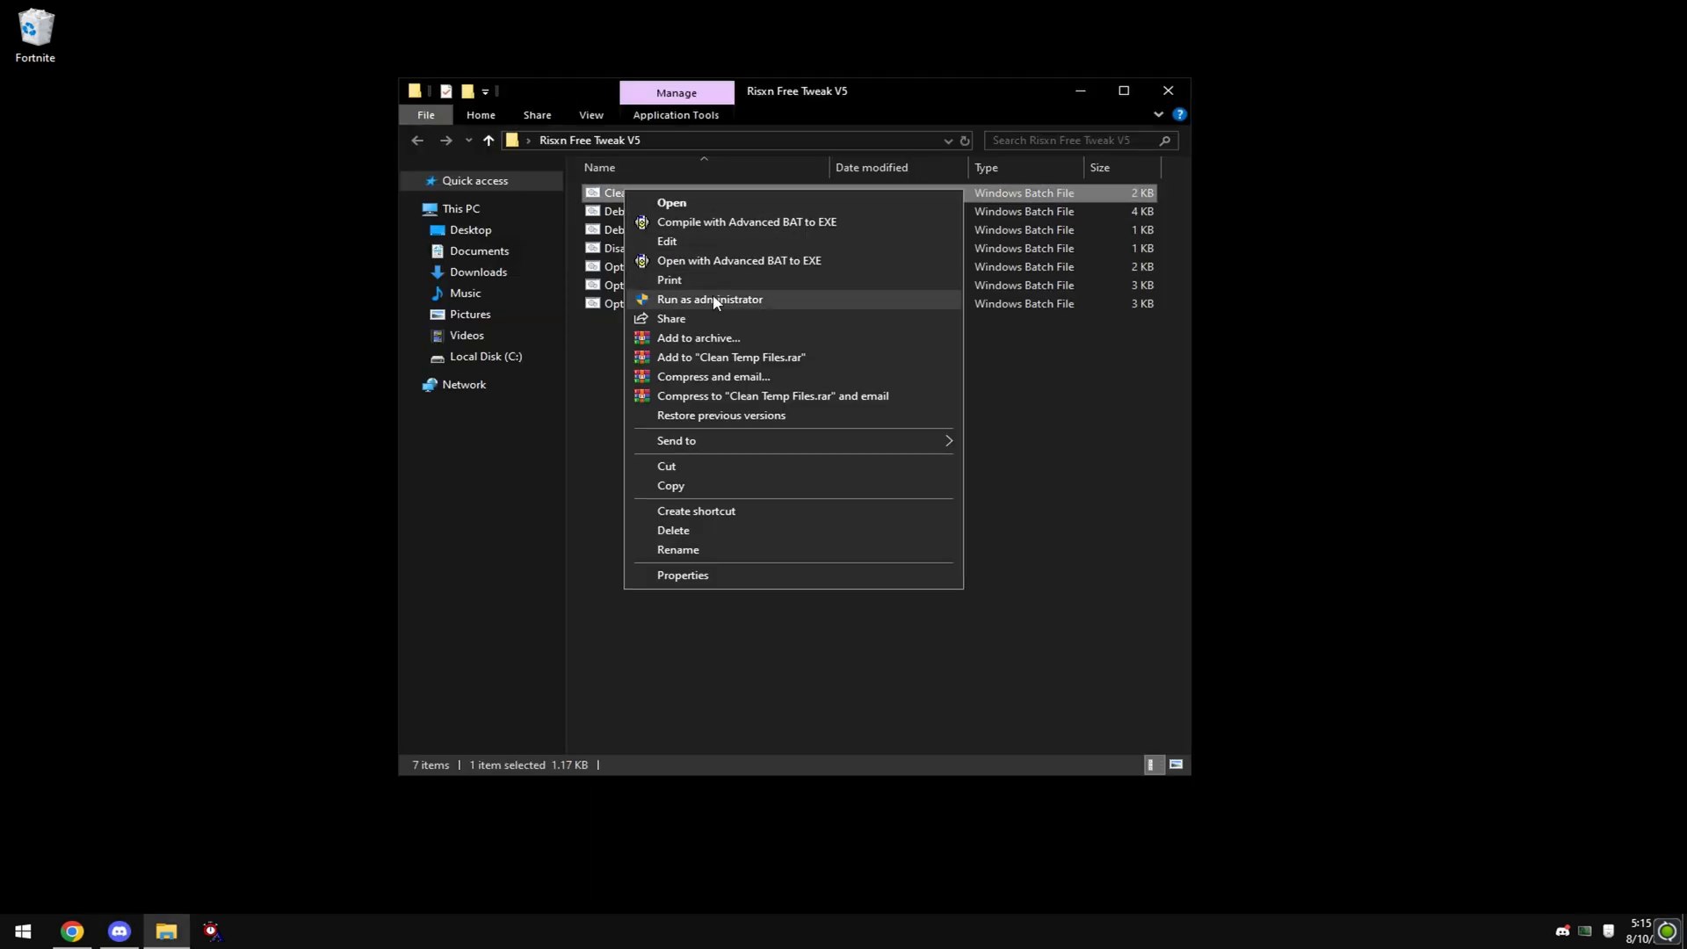
left_click(708, 298)
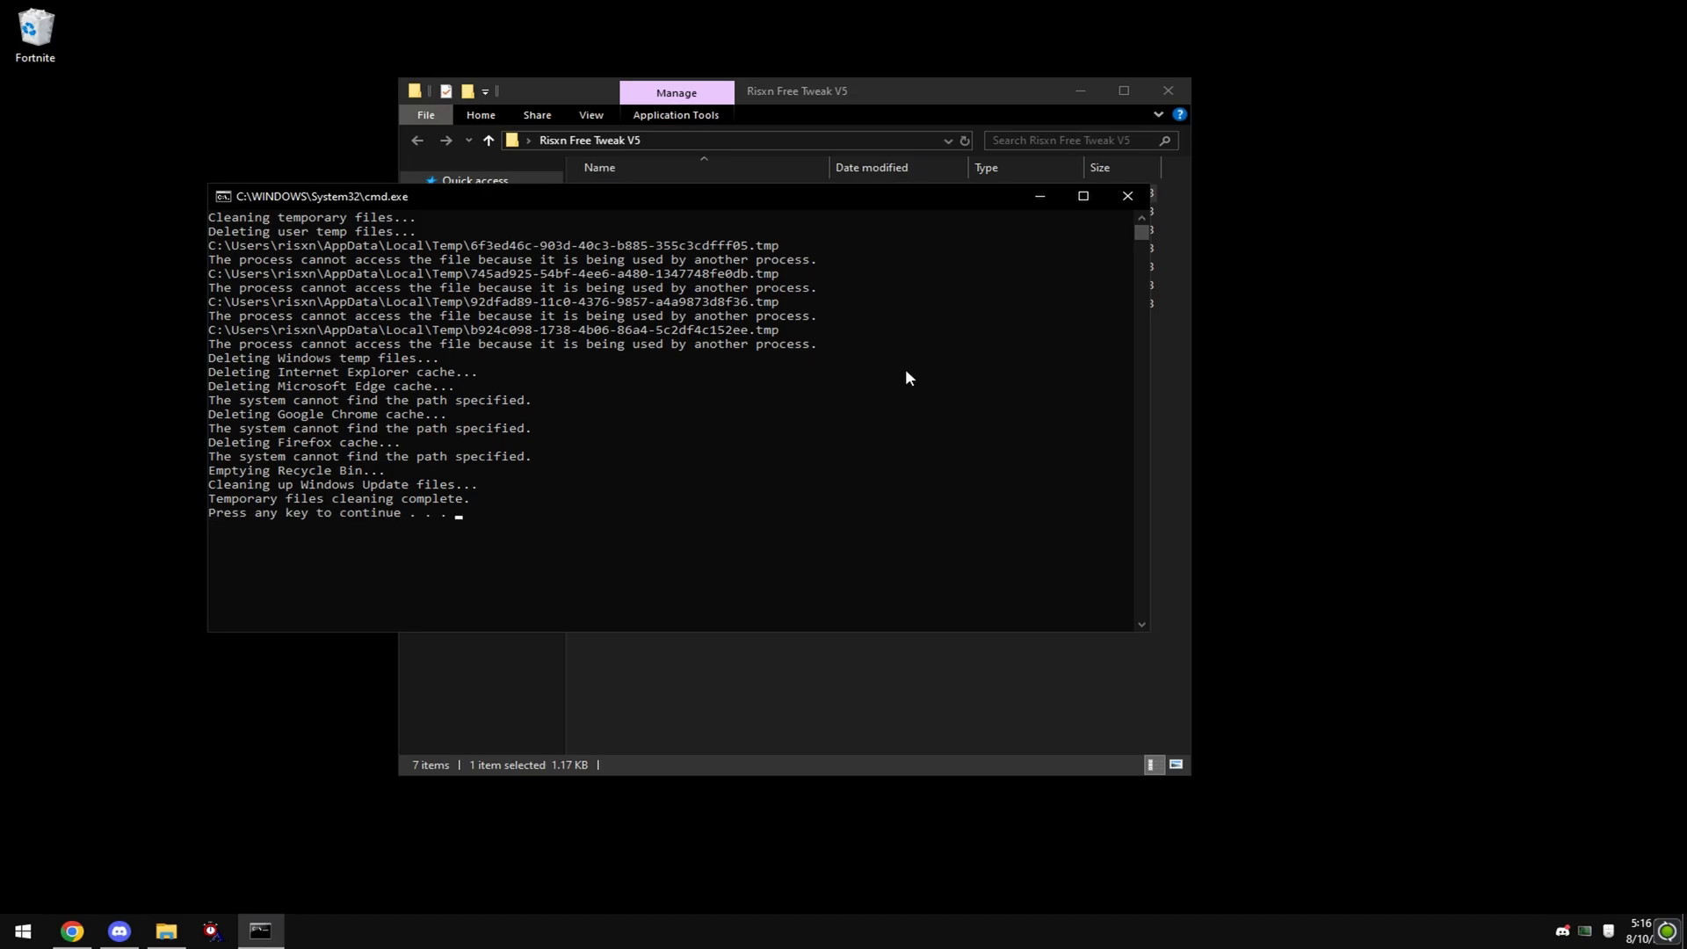
right_click(644, 211)
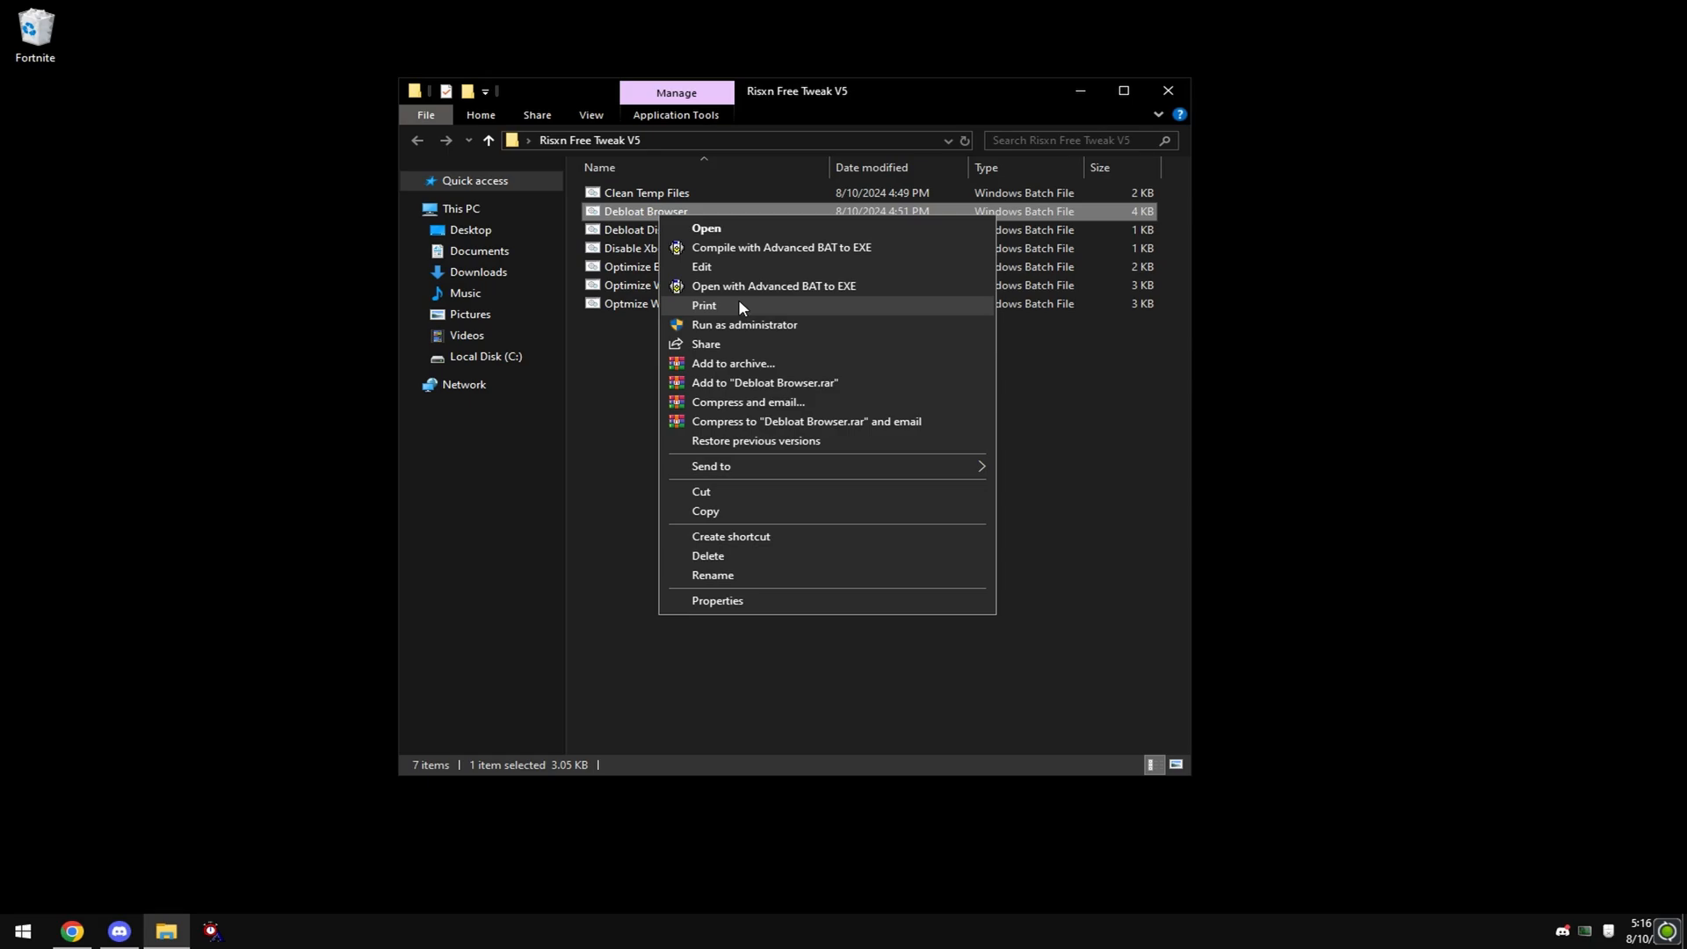
- Run Debloat Browser as administrator and pick option 1 to debloat Google Chrome
left_click(706, 228)
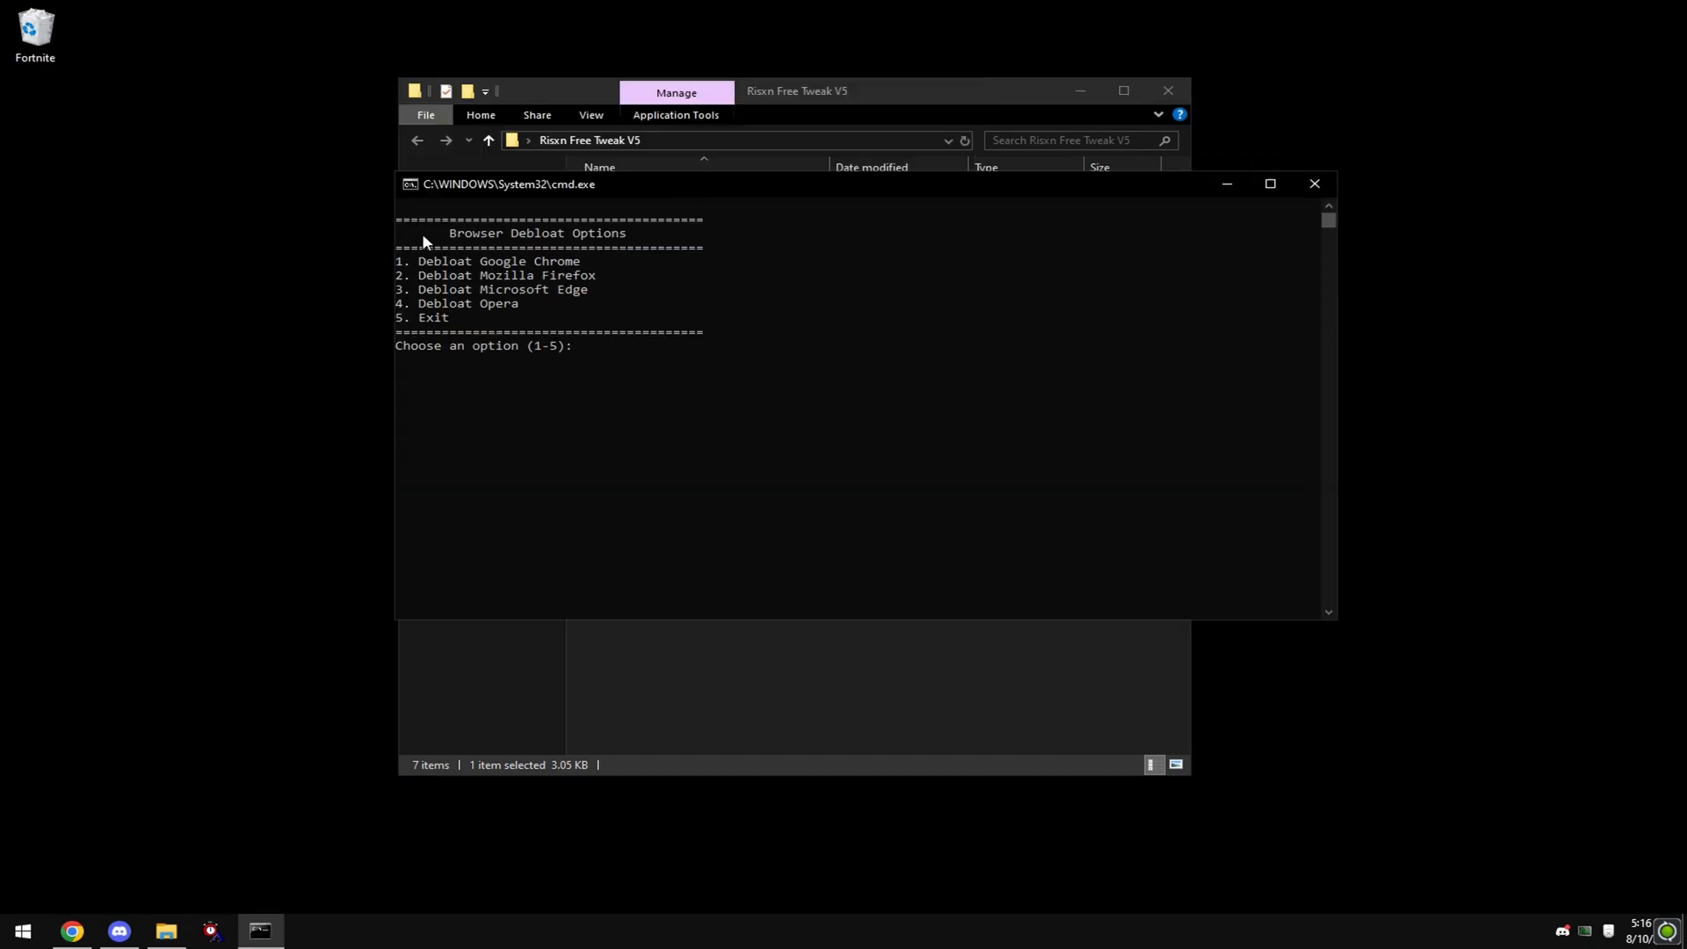
type("1")
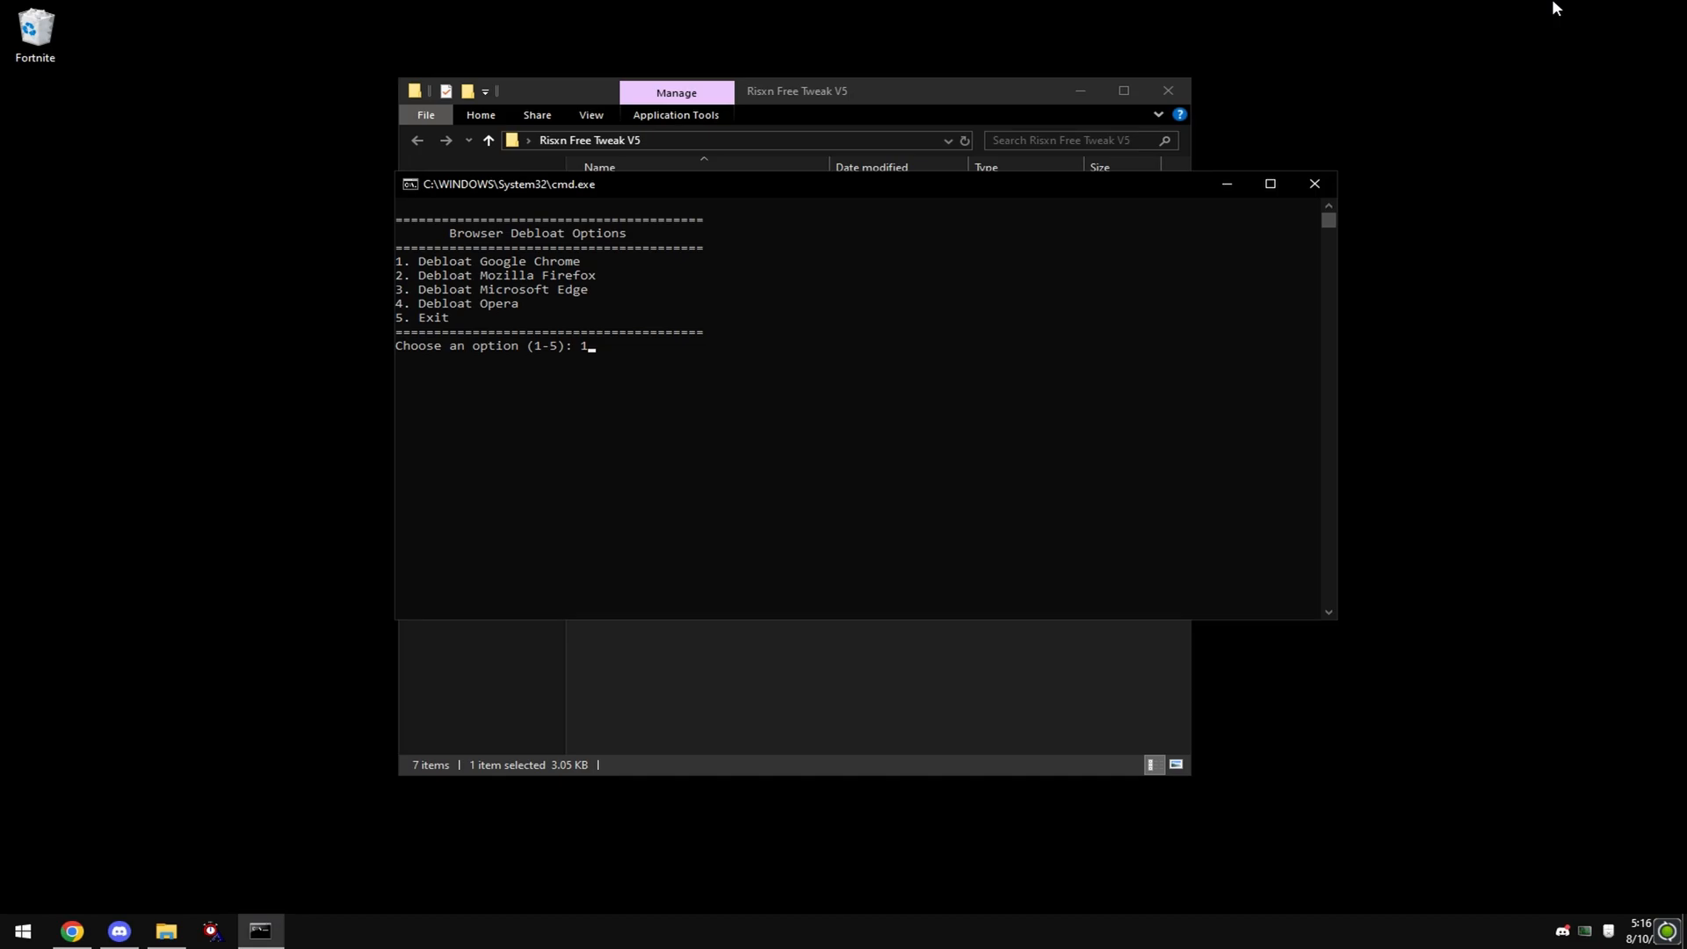
key("enter")
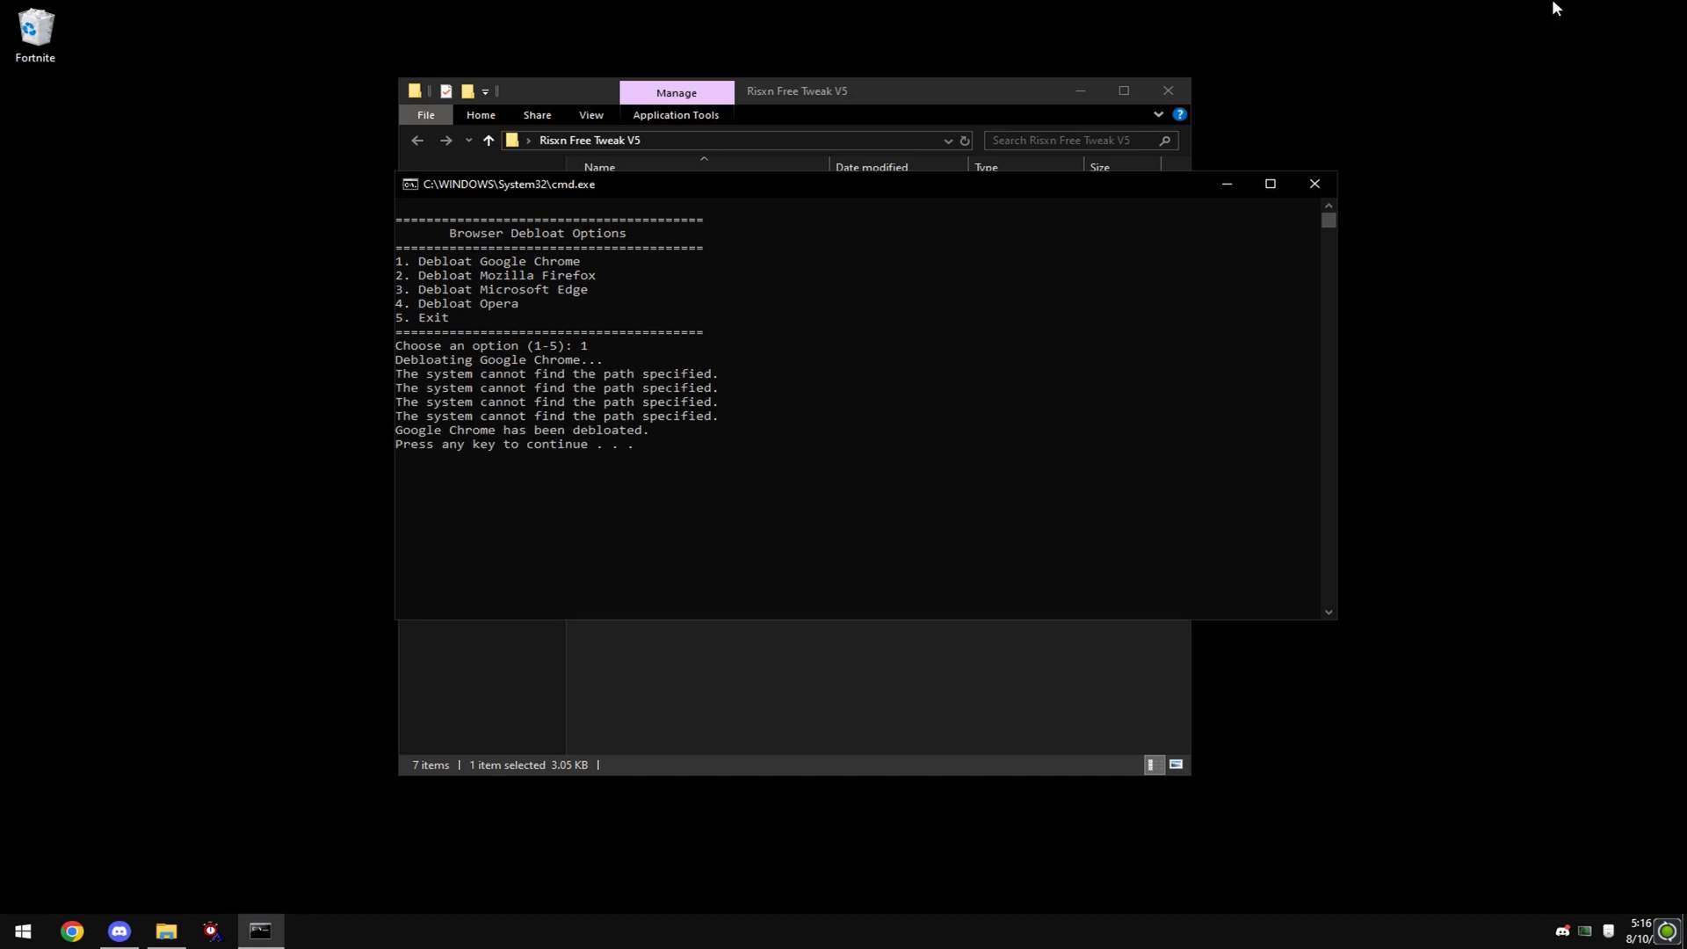
mouse_move(722, 300)
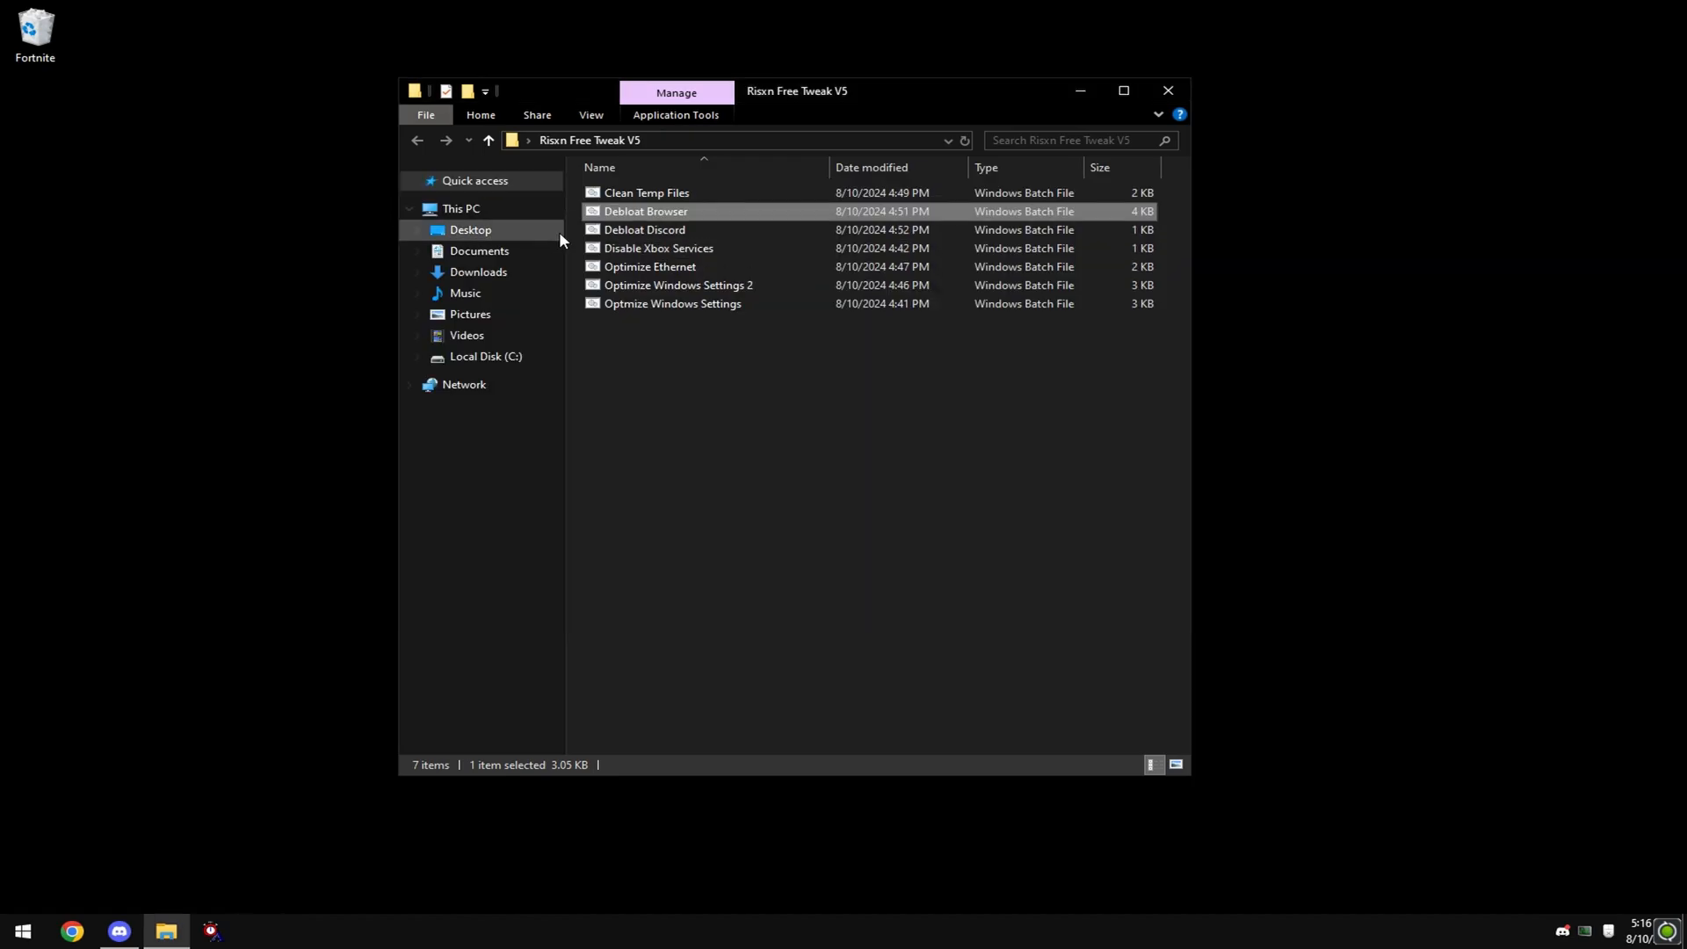
- Debloat Discord, then launch the Disable Xbox Services script as administrator
right_click(643, 229)
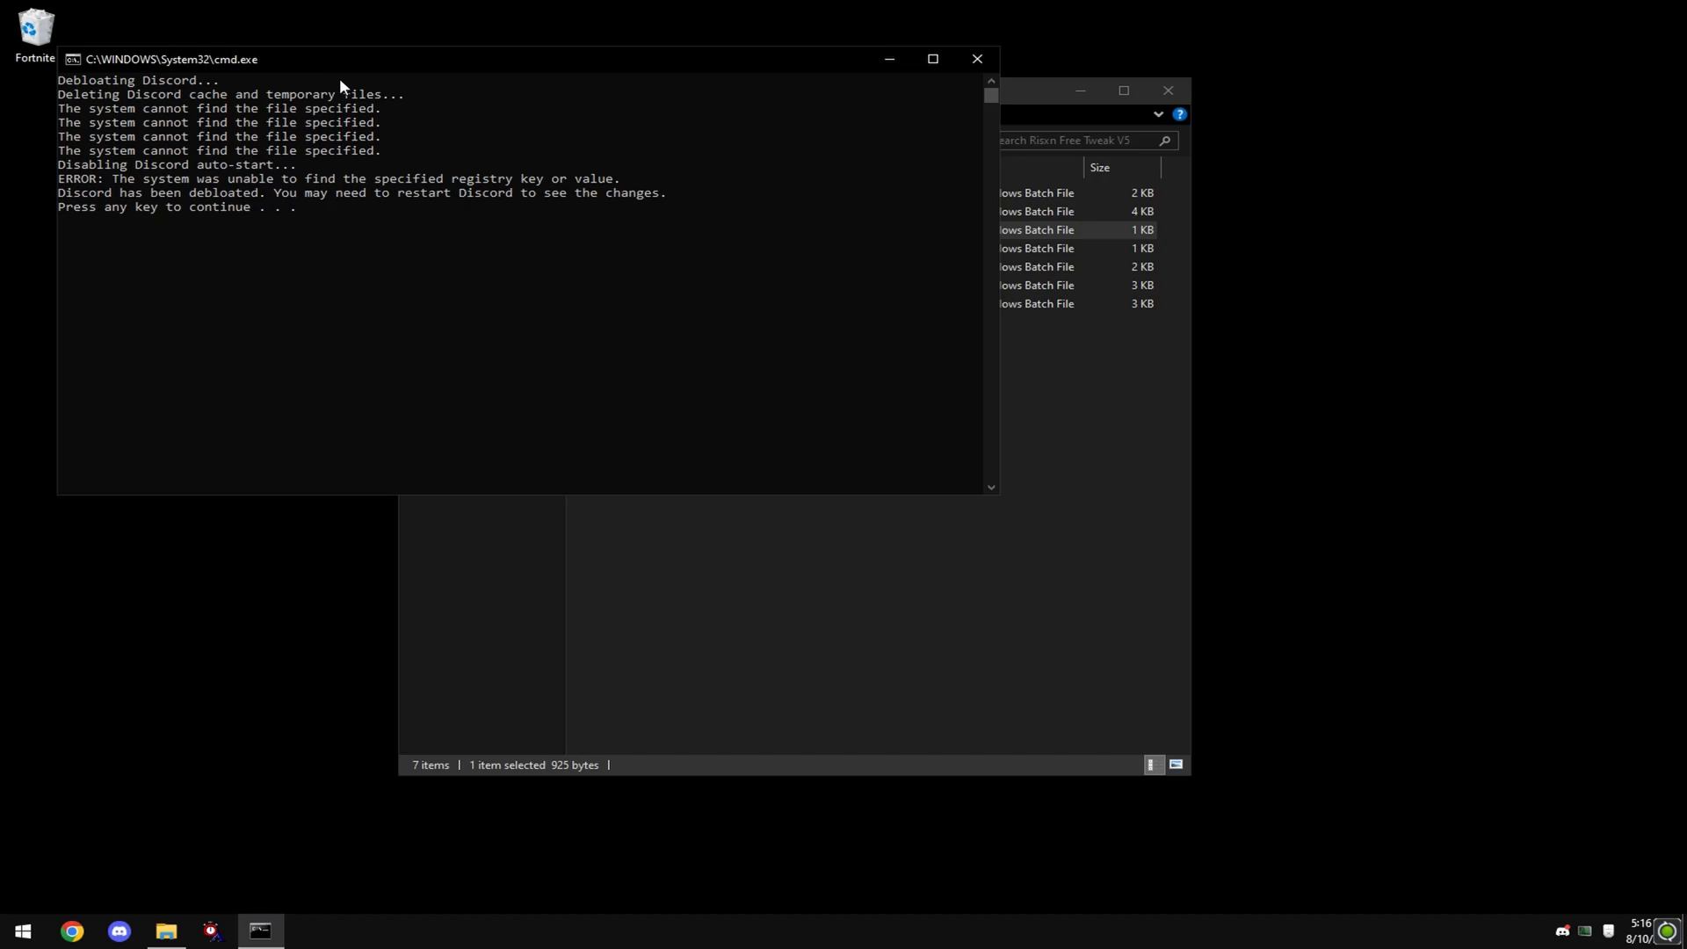
mouse_move(968, 40)
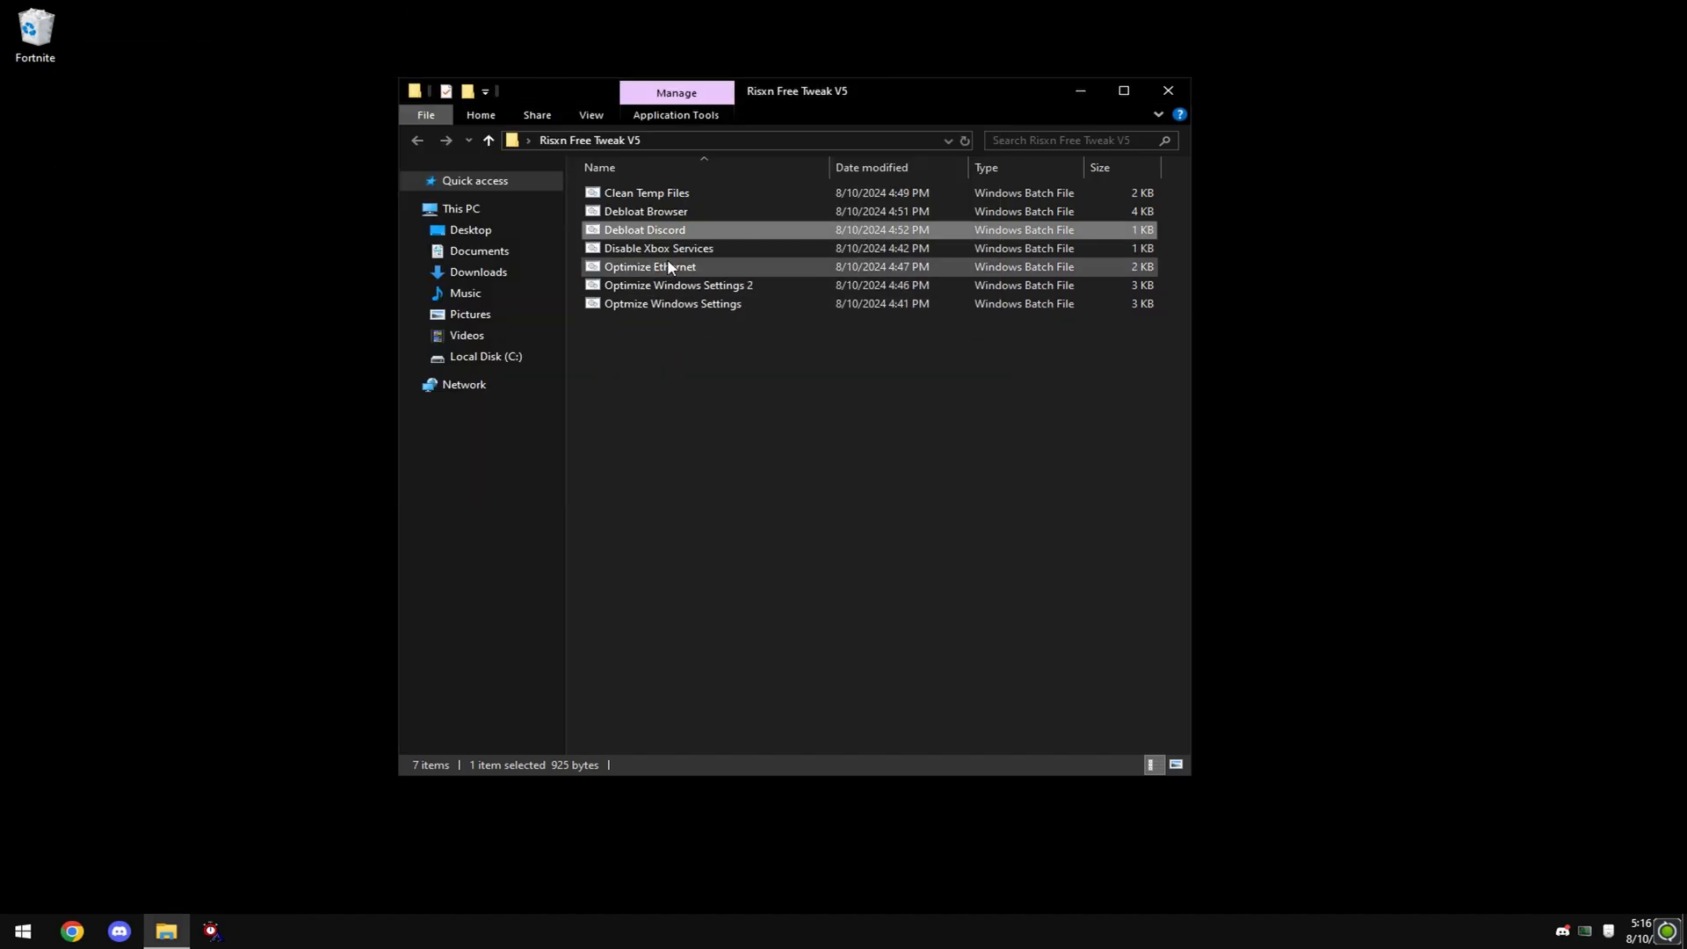
right_click(657, 248)
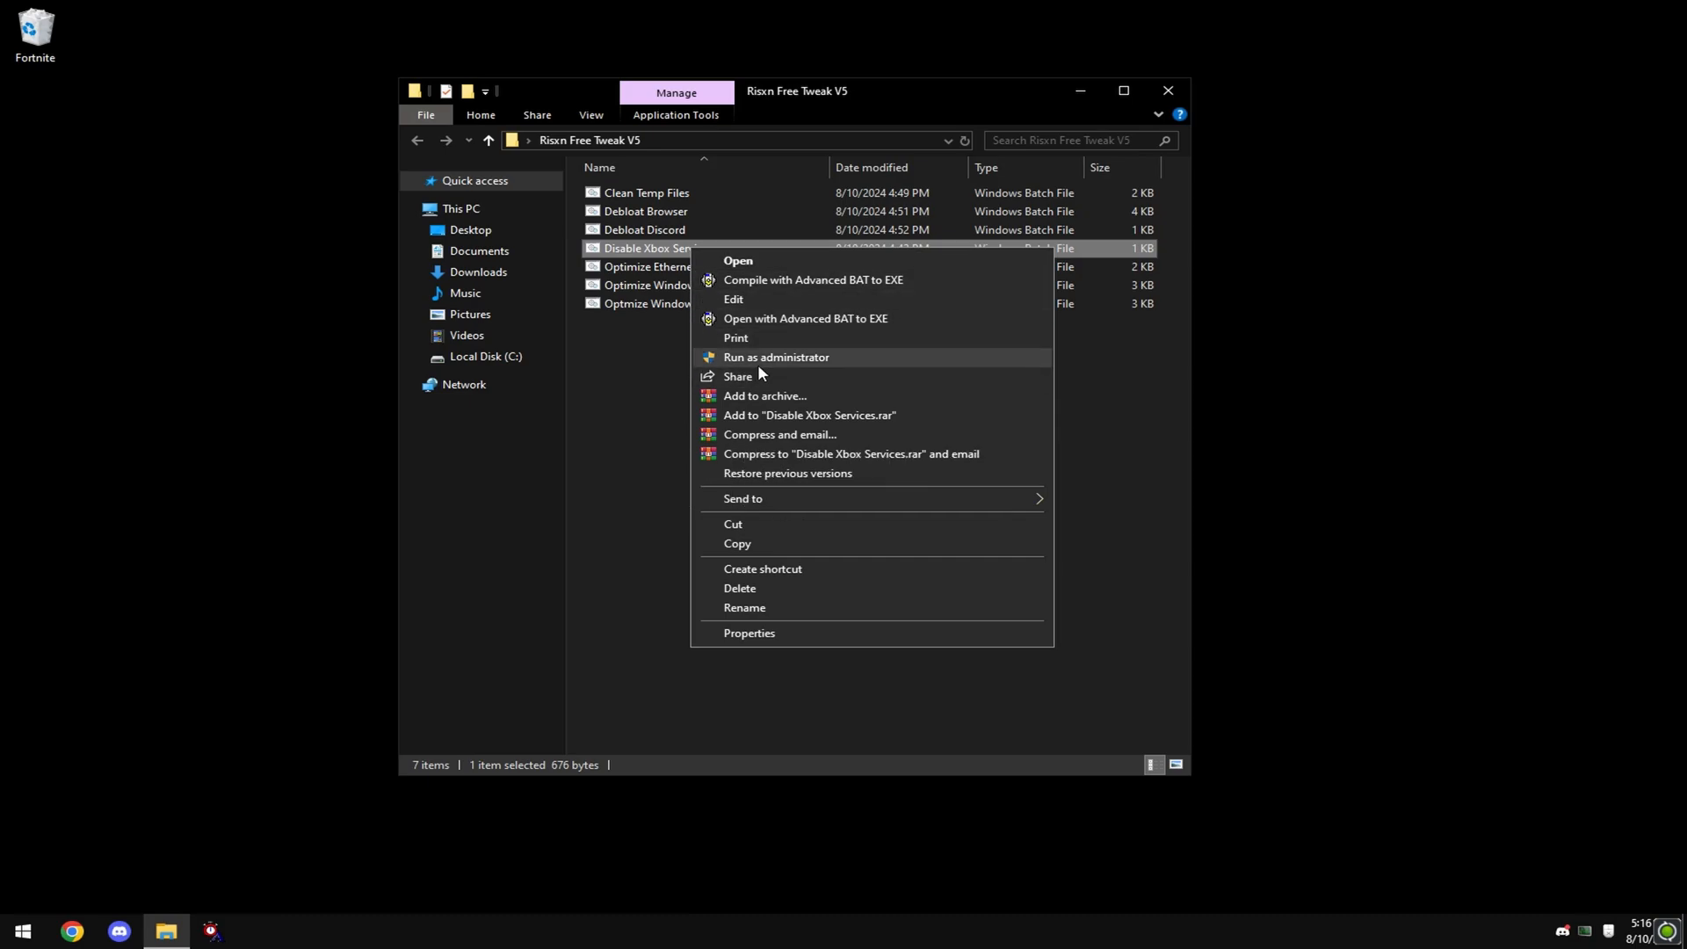
mouse_move(757, 361)
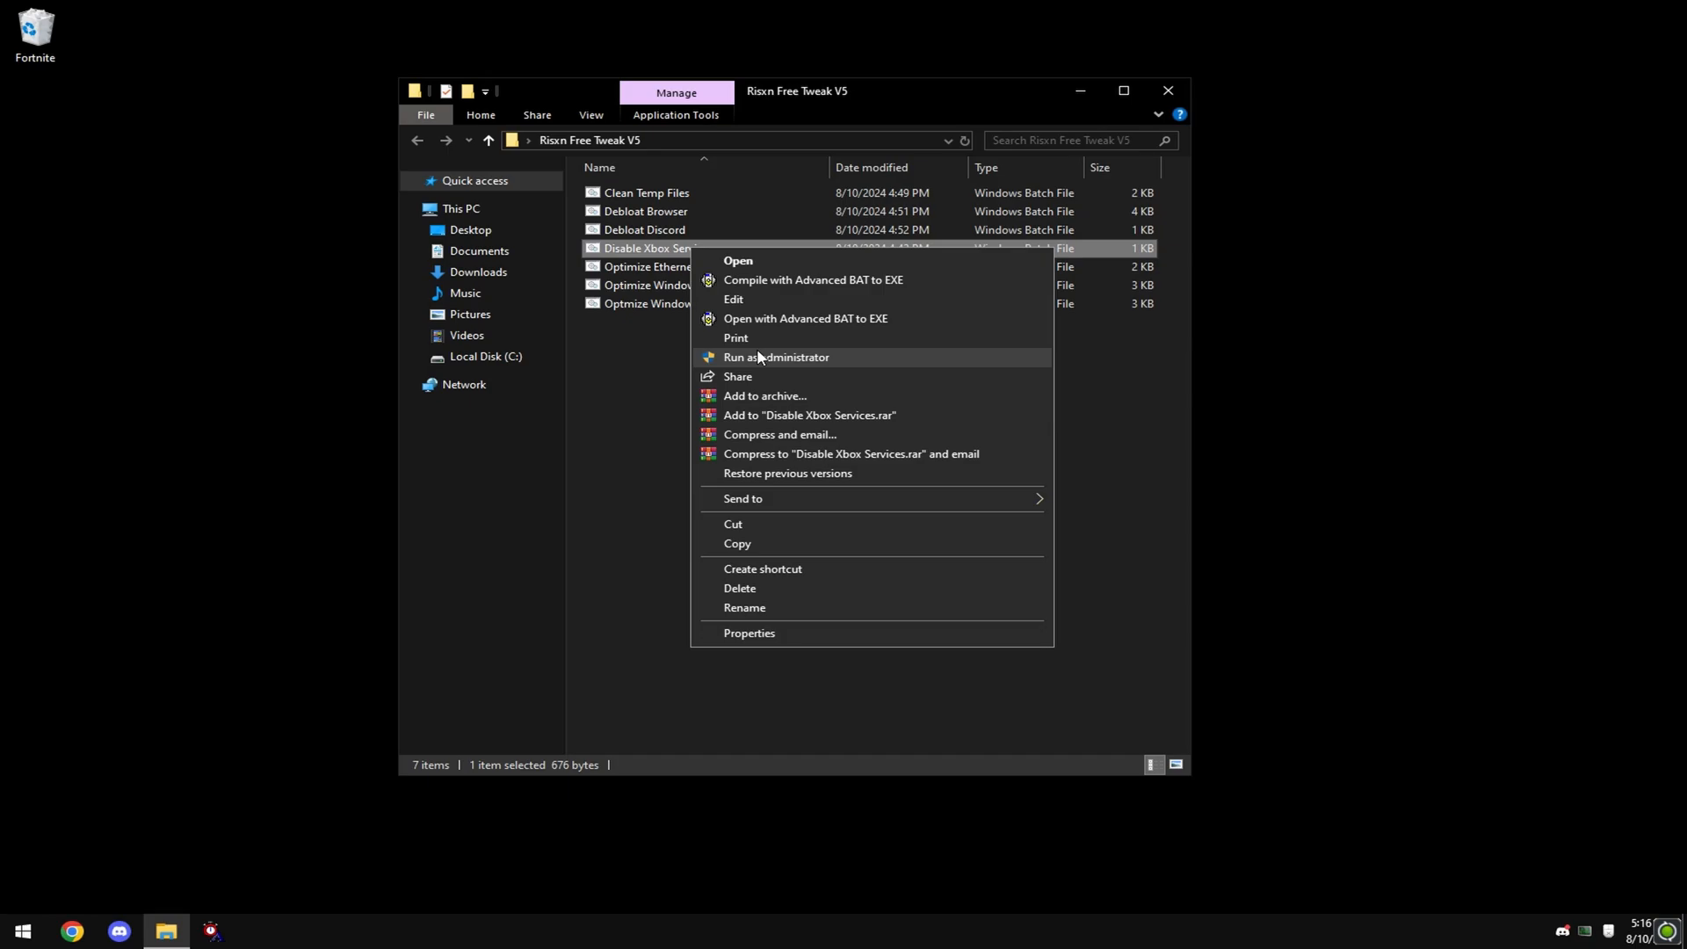
left_click(776, 356)
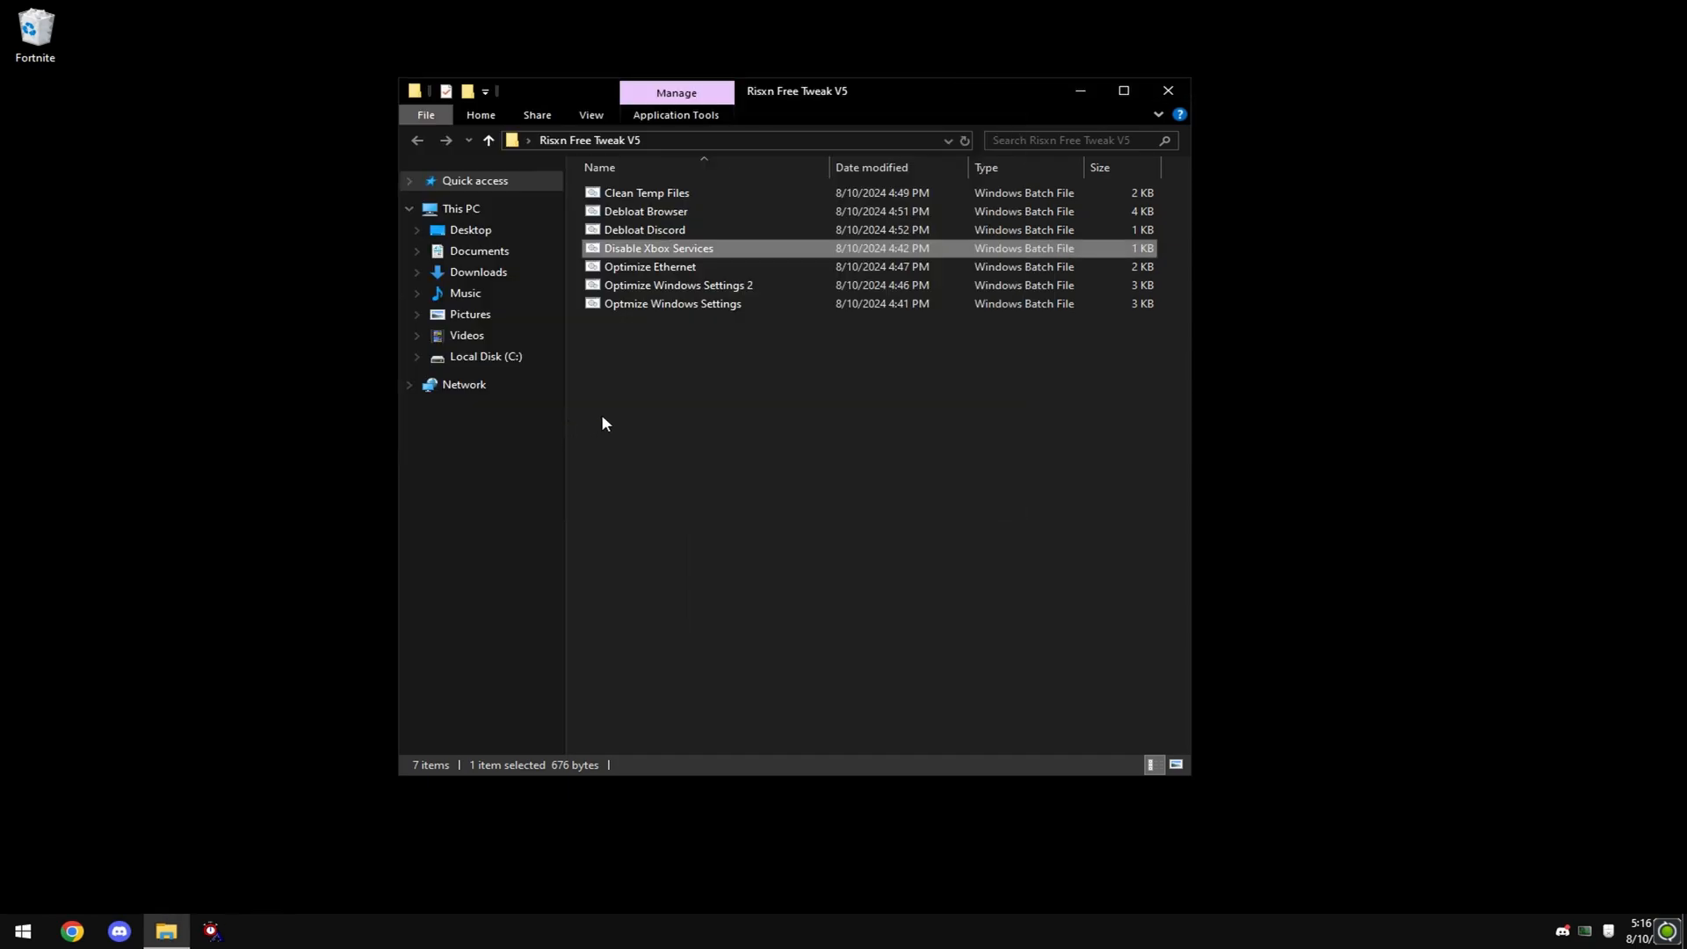
- Run Optimize Ethernet as administrator and close its console once optimization completes
left_click(650, 265)
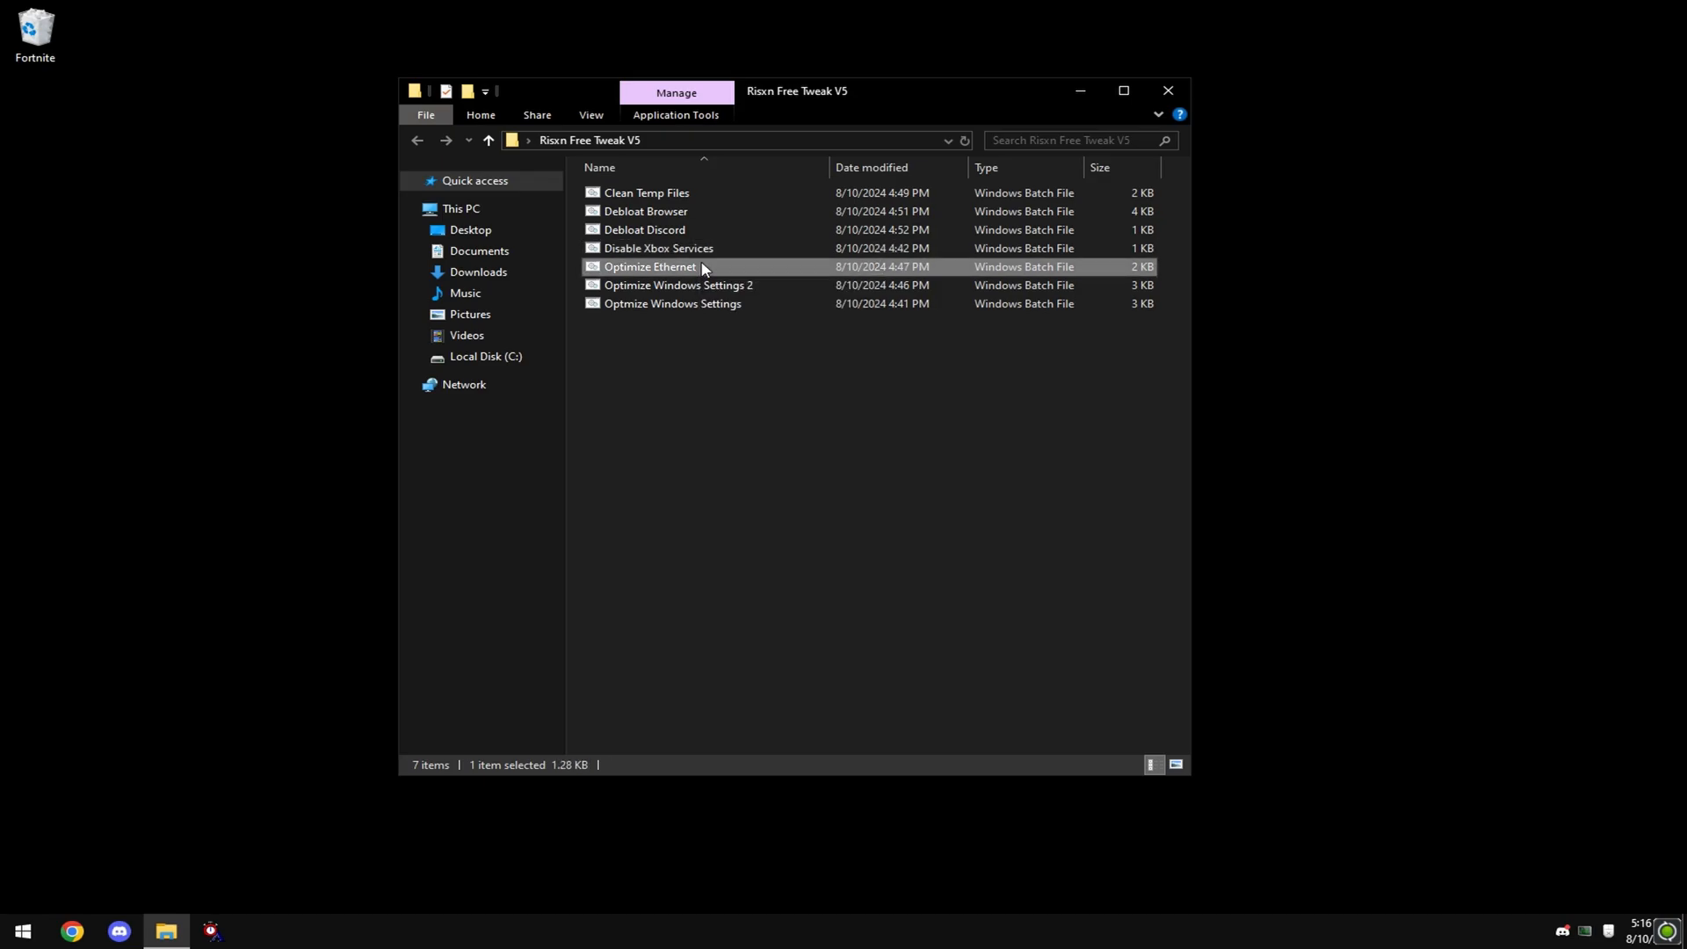
right_click(648, 266)
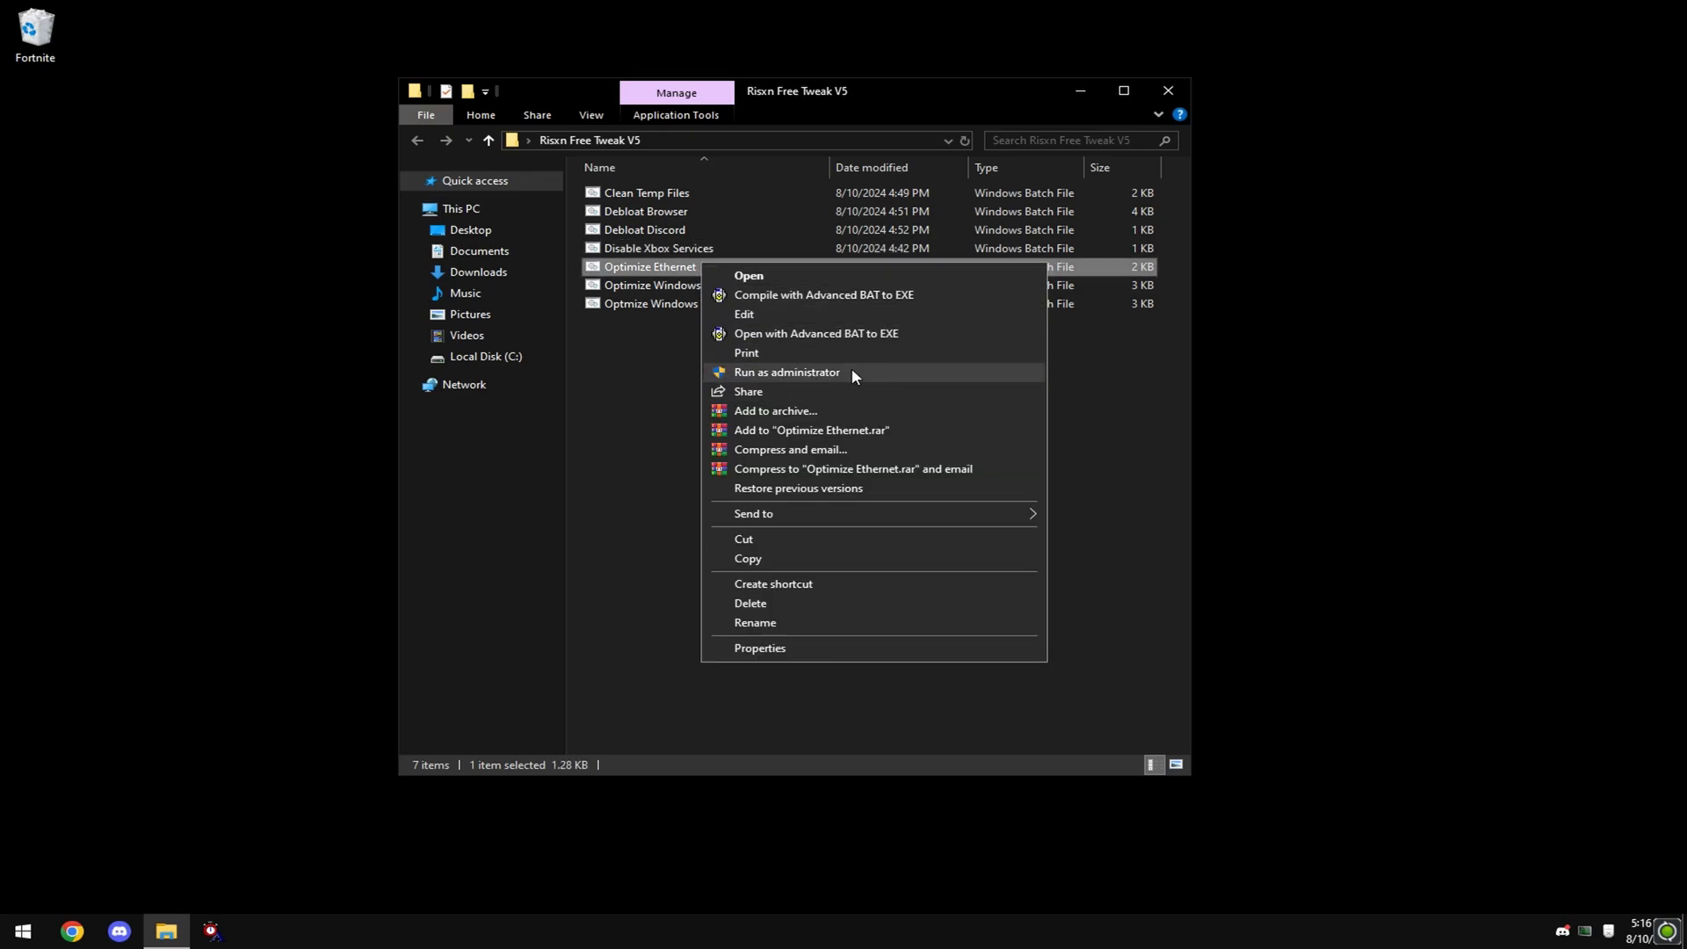
left_click(786, 371)
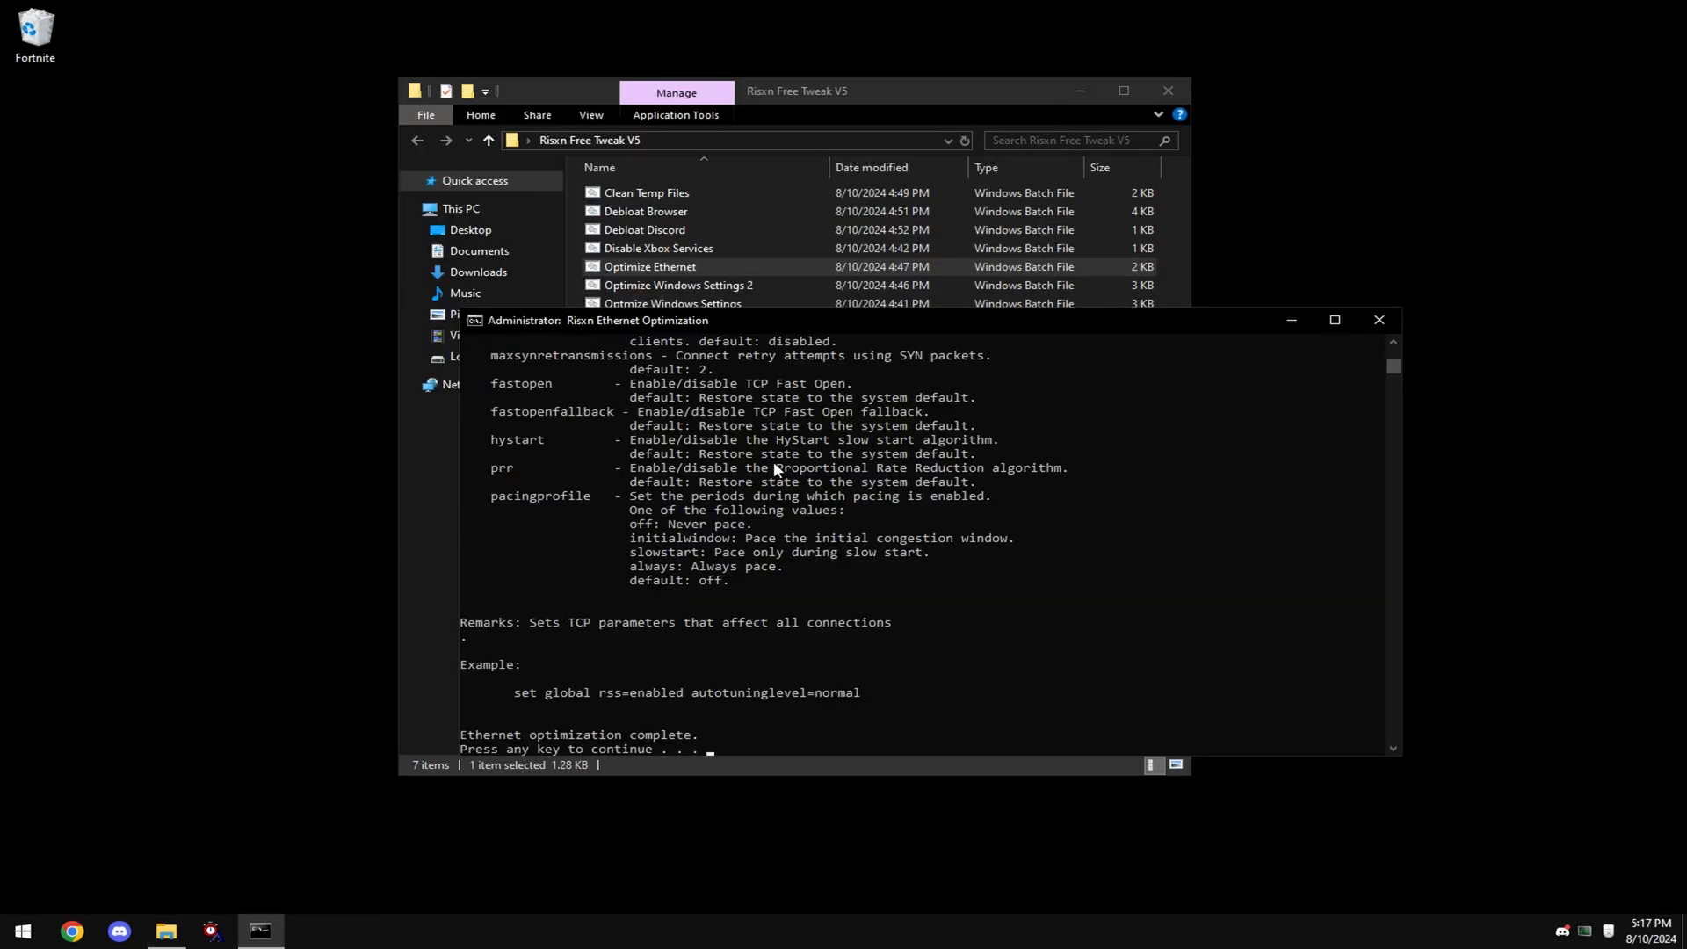
left_click(650, 266)
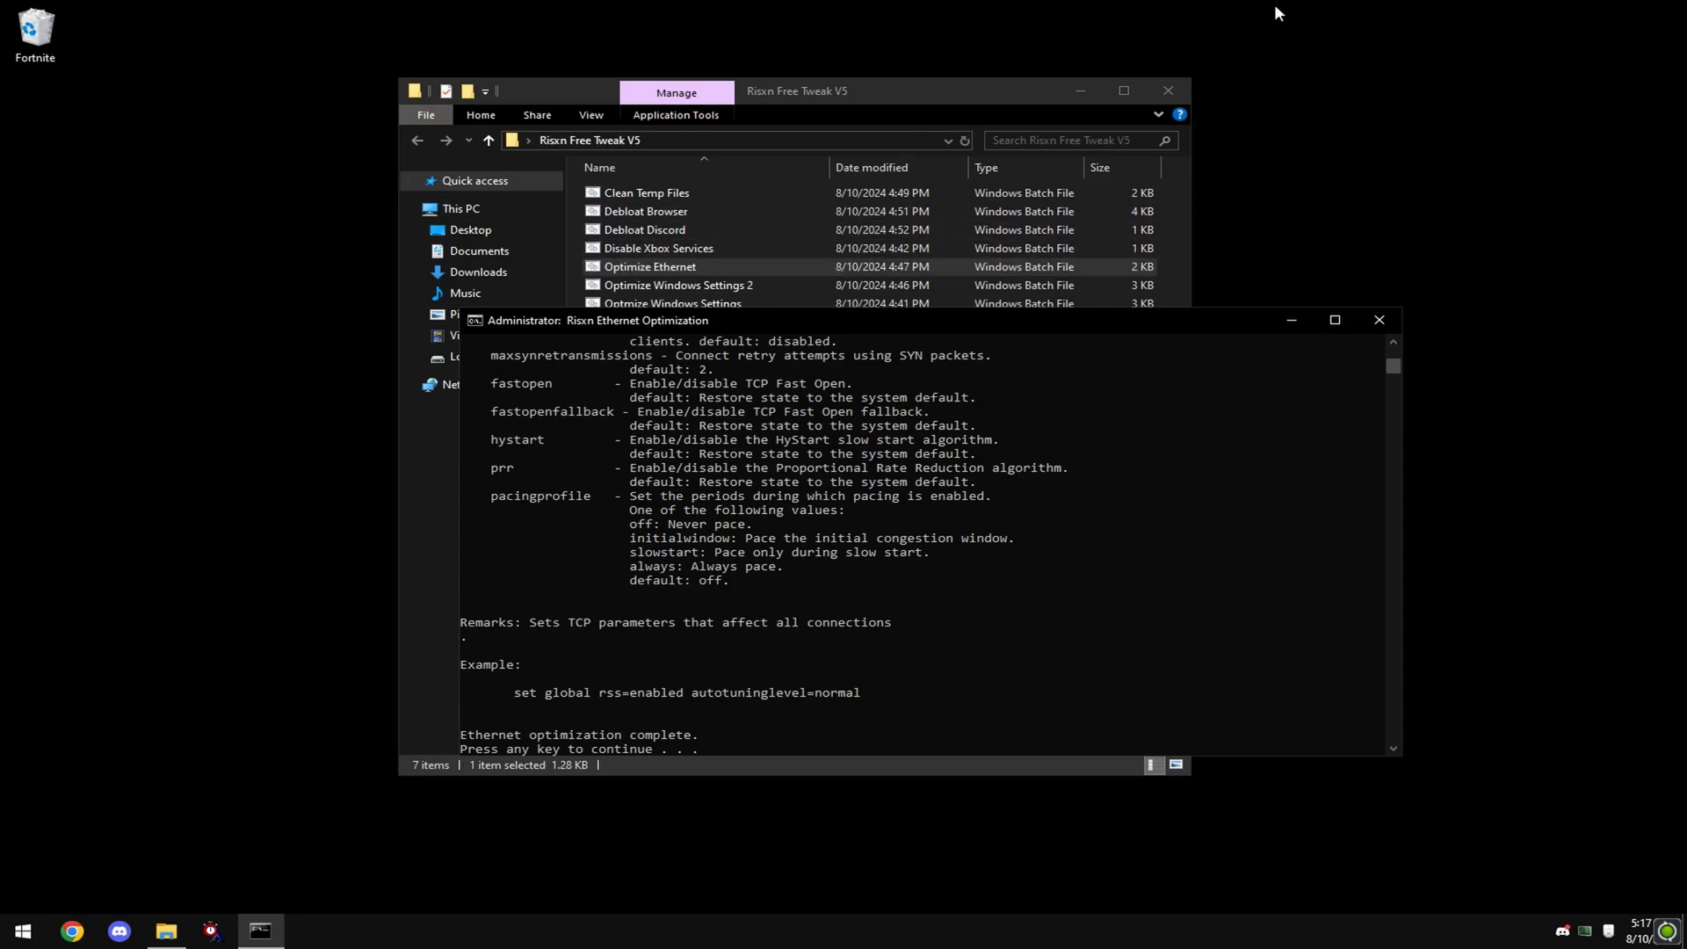
key("enter")
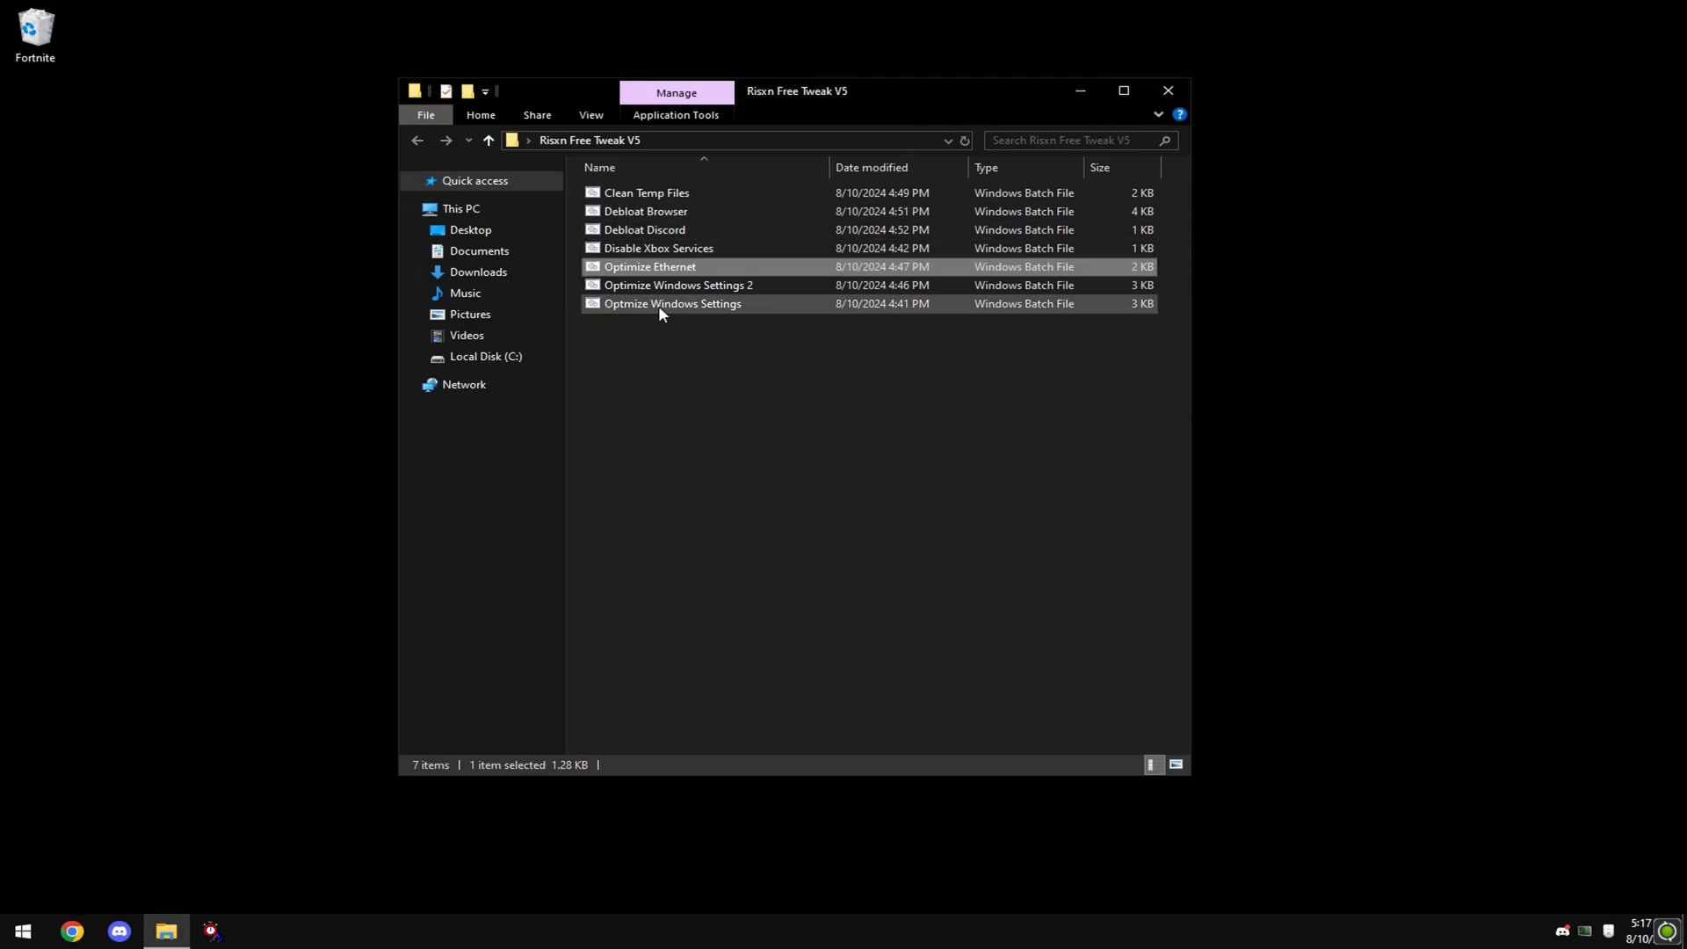
- Launch Optimize Windows Settings and accept the Custom visual effects in Performance Options
right_click(672, 303)
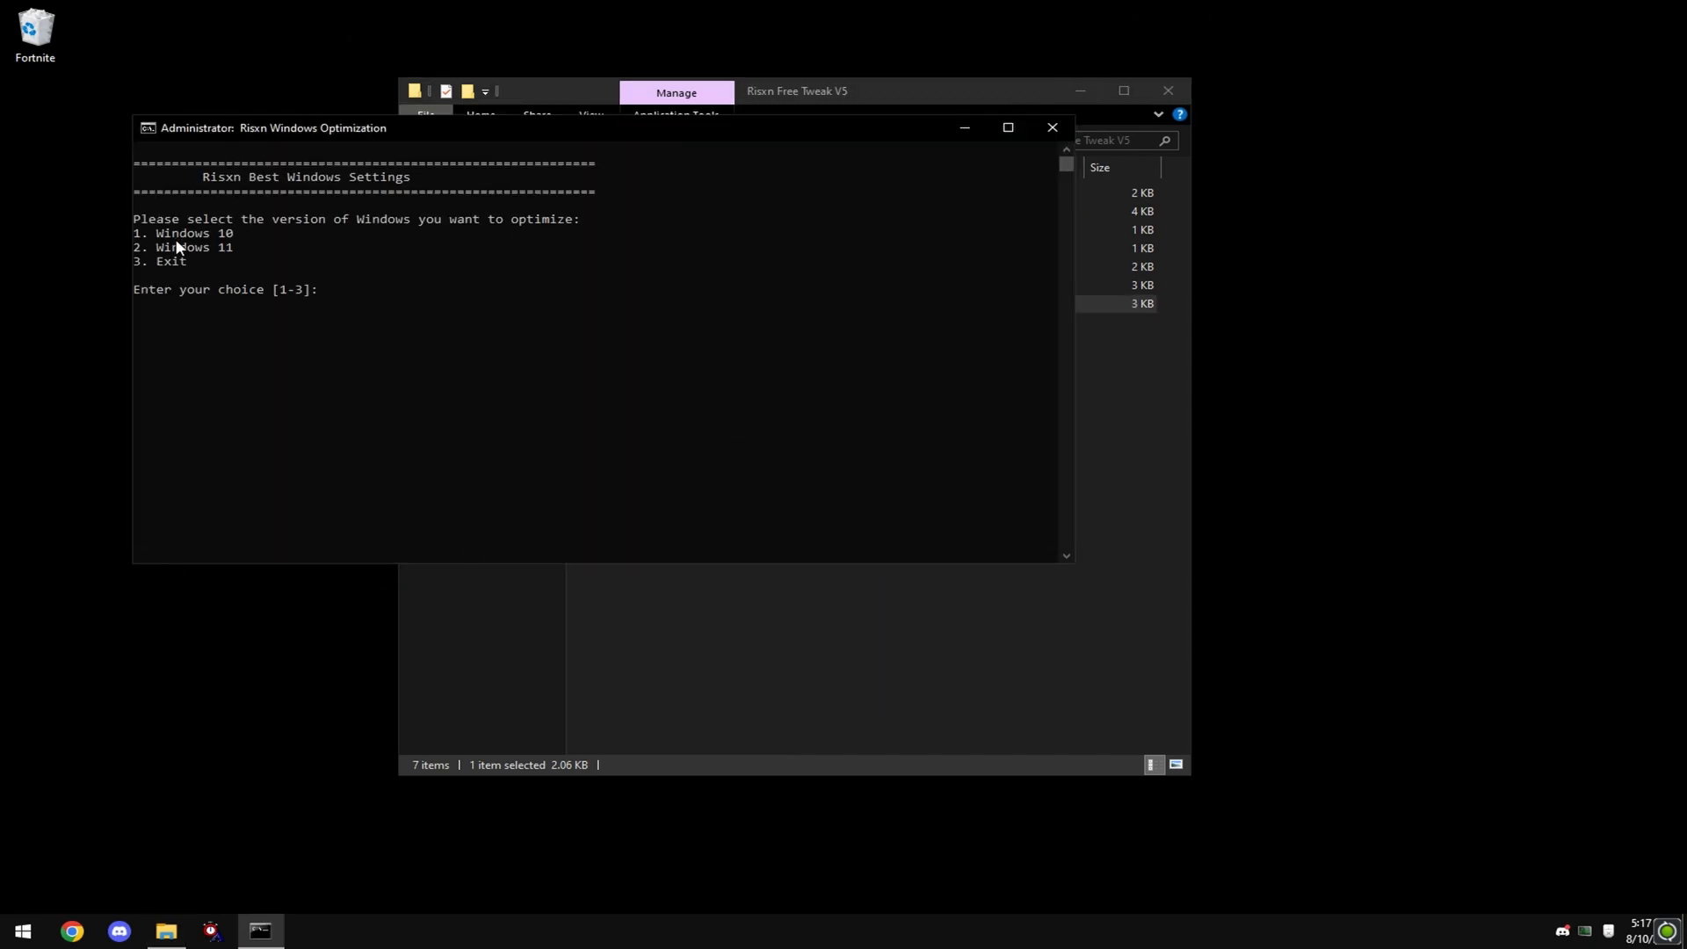
mouse_move(1107, 8)
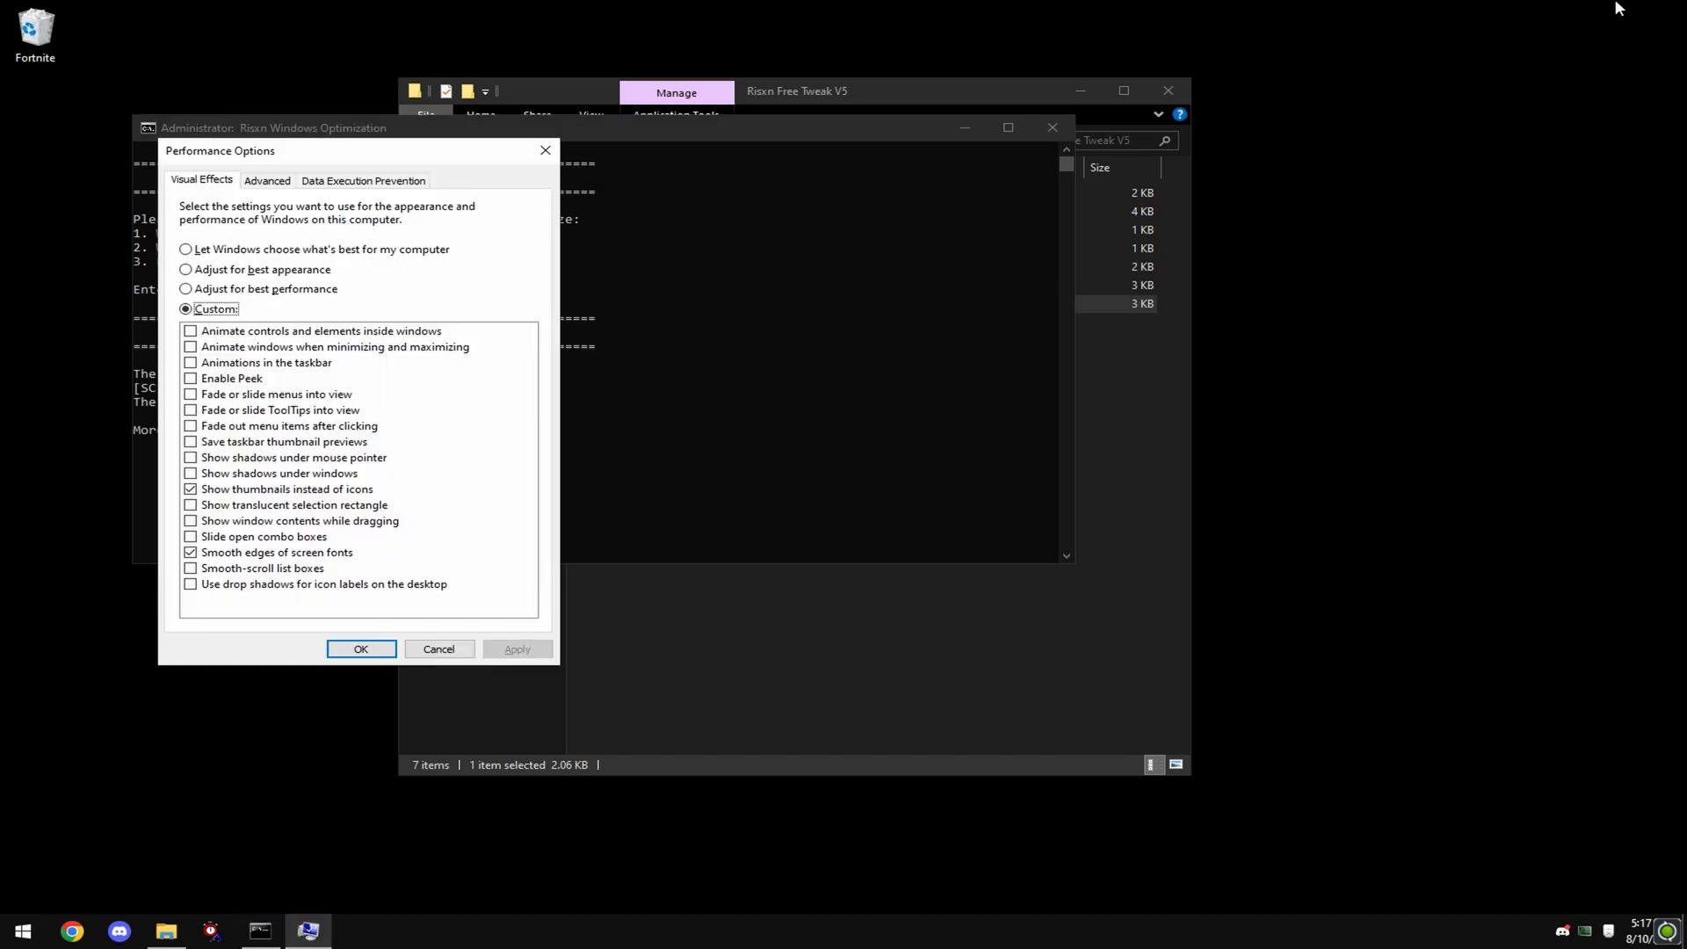
mouse_move(245, 630)
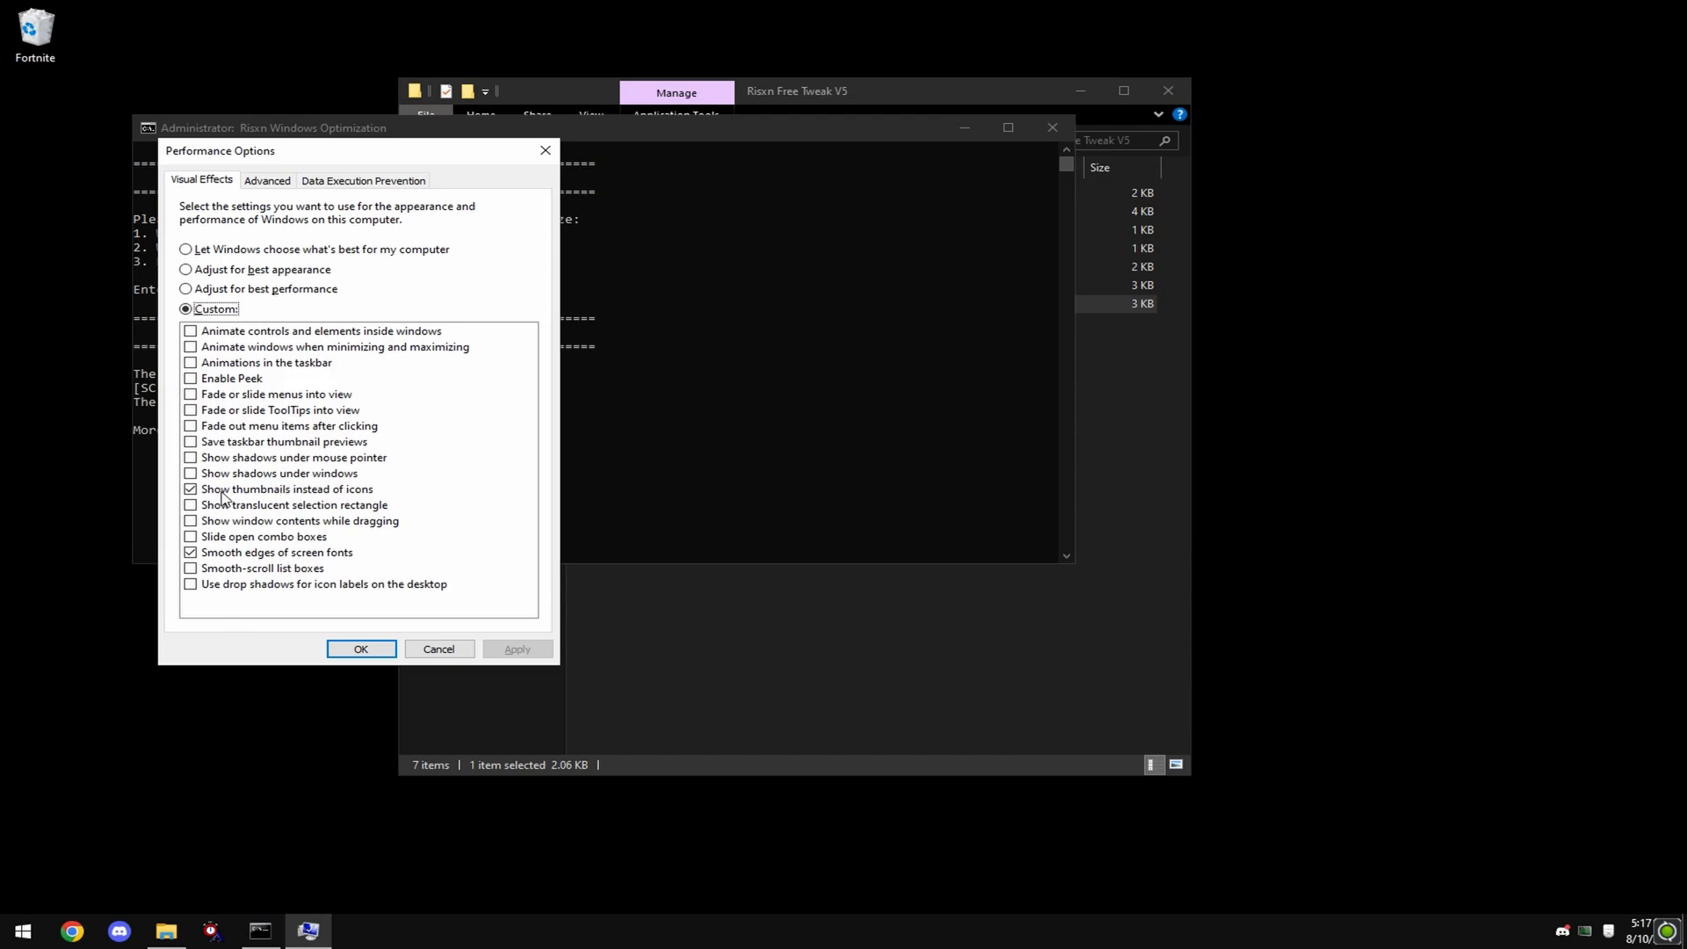
left_click(360, 648)
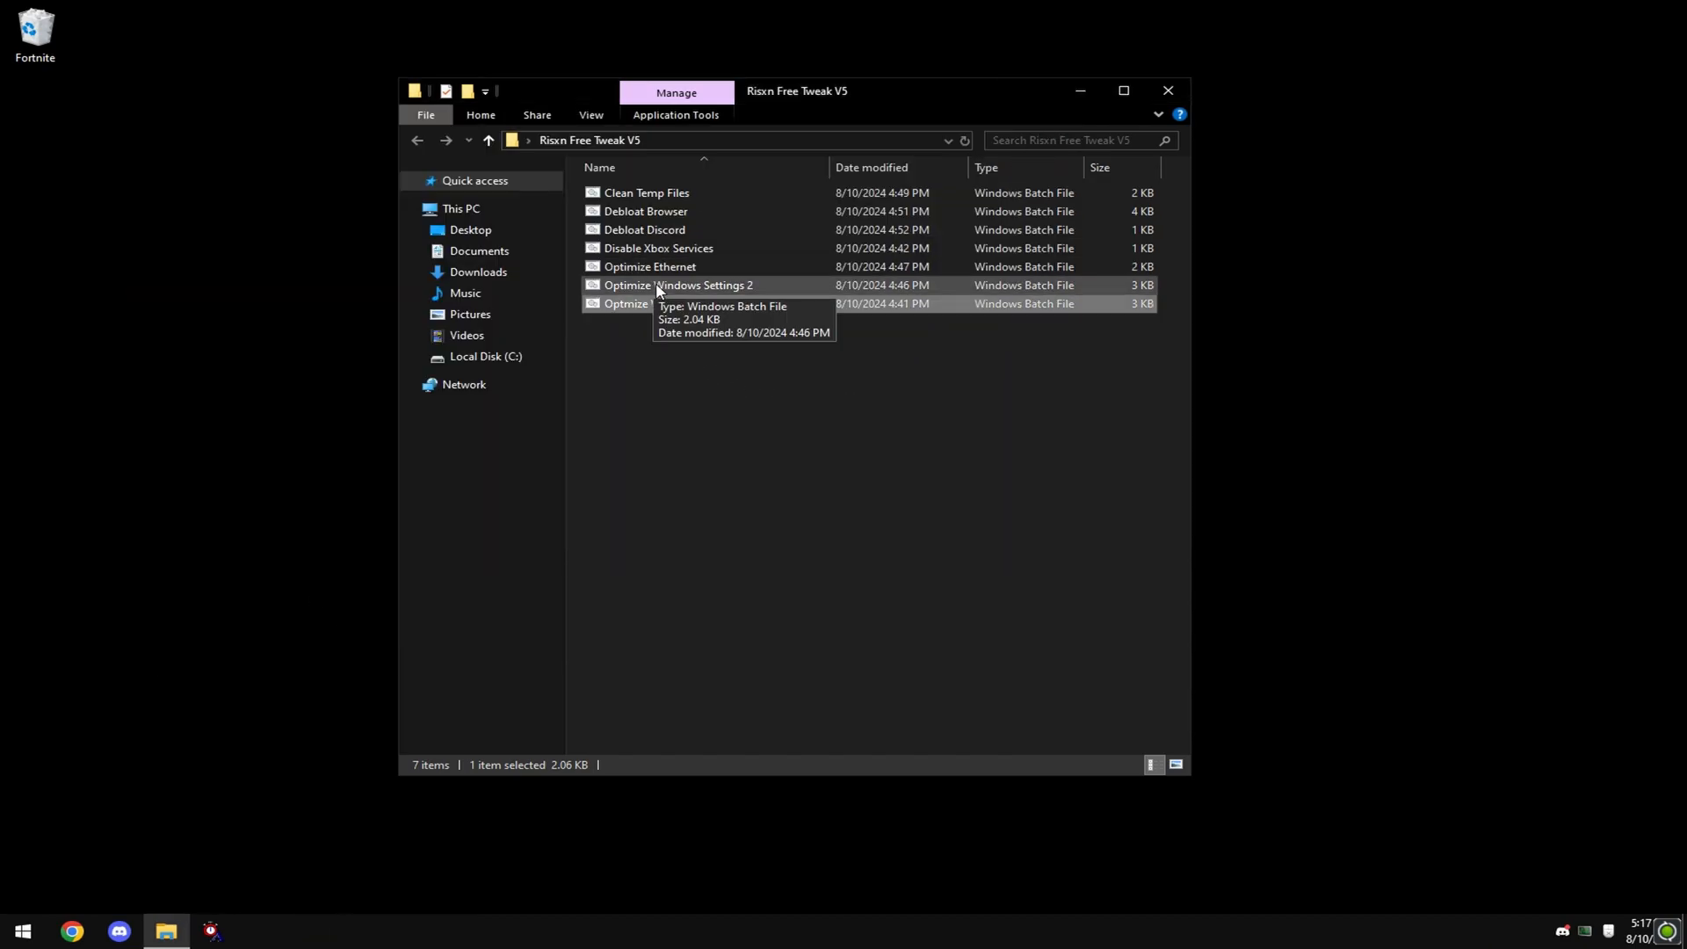
- Run the Optimize Windows Settings 2 script with administrator rights
right_click(677, 285)
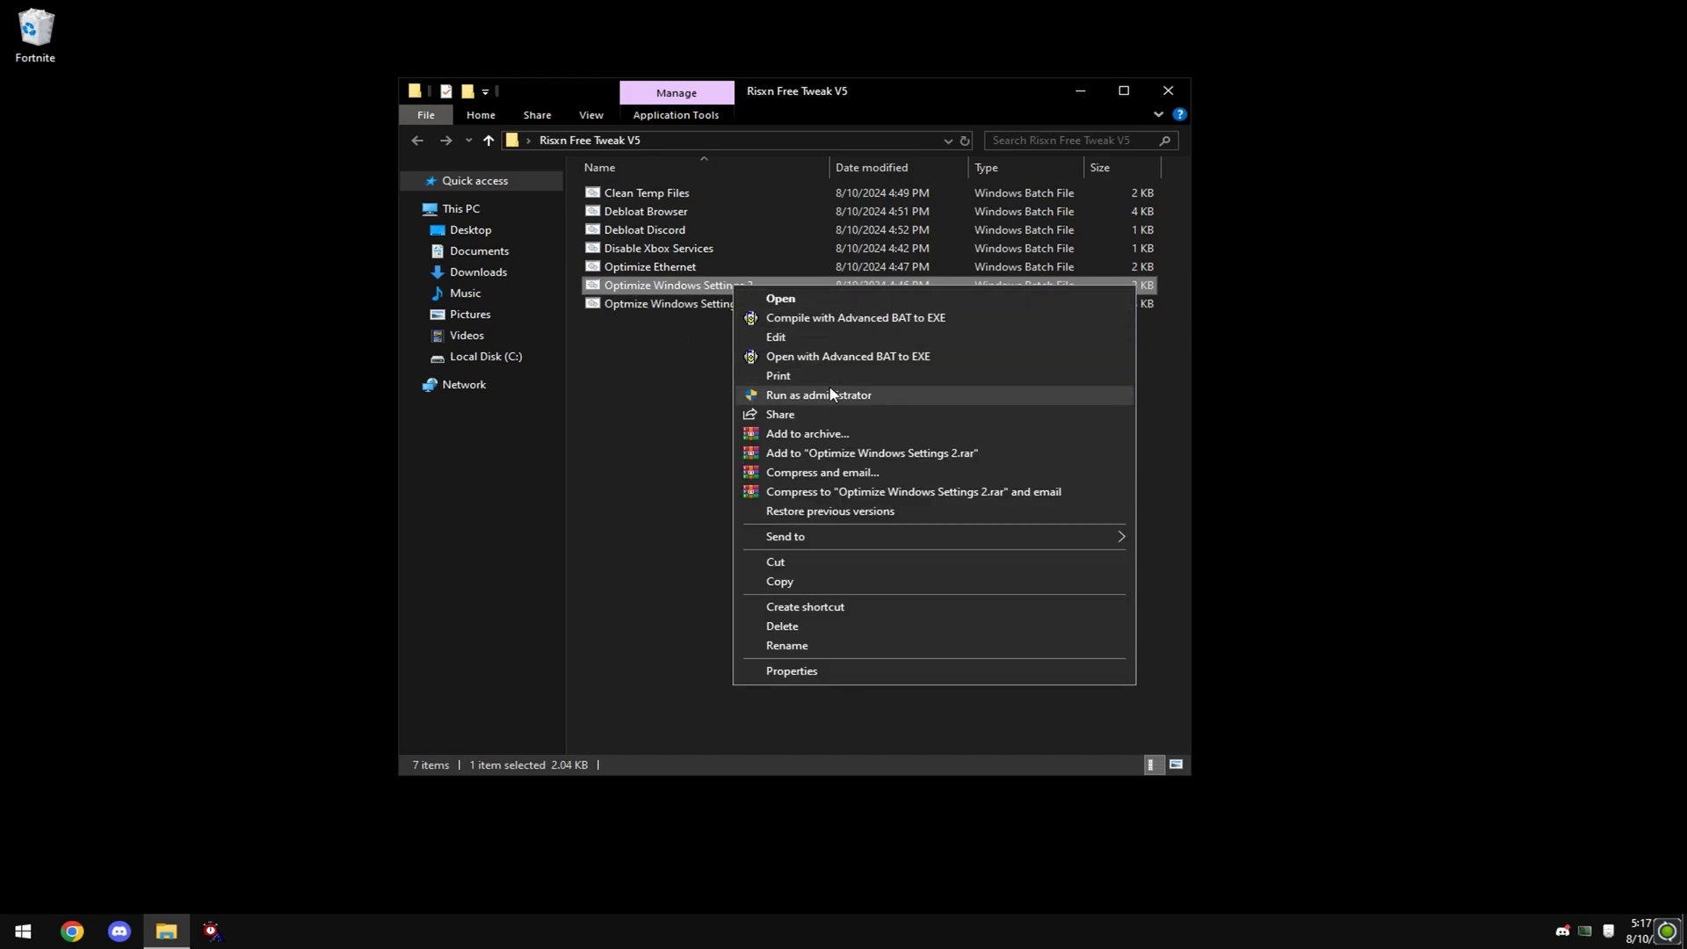
left_click(818, 395)
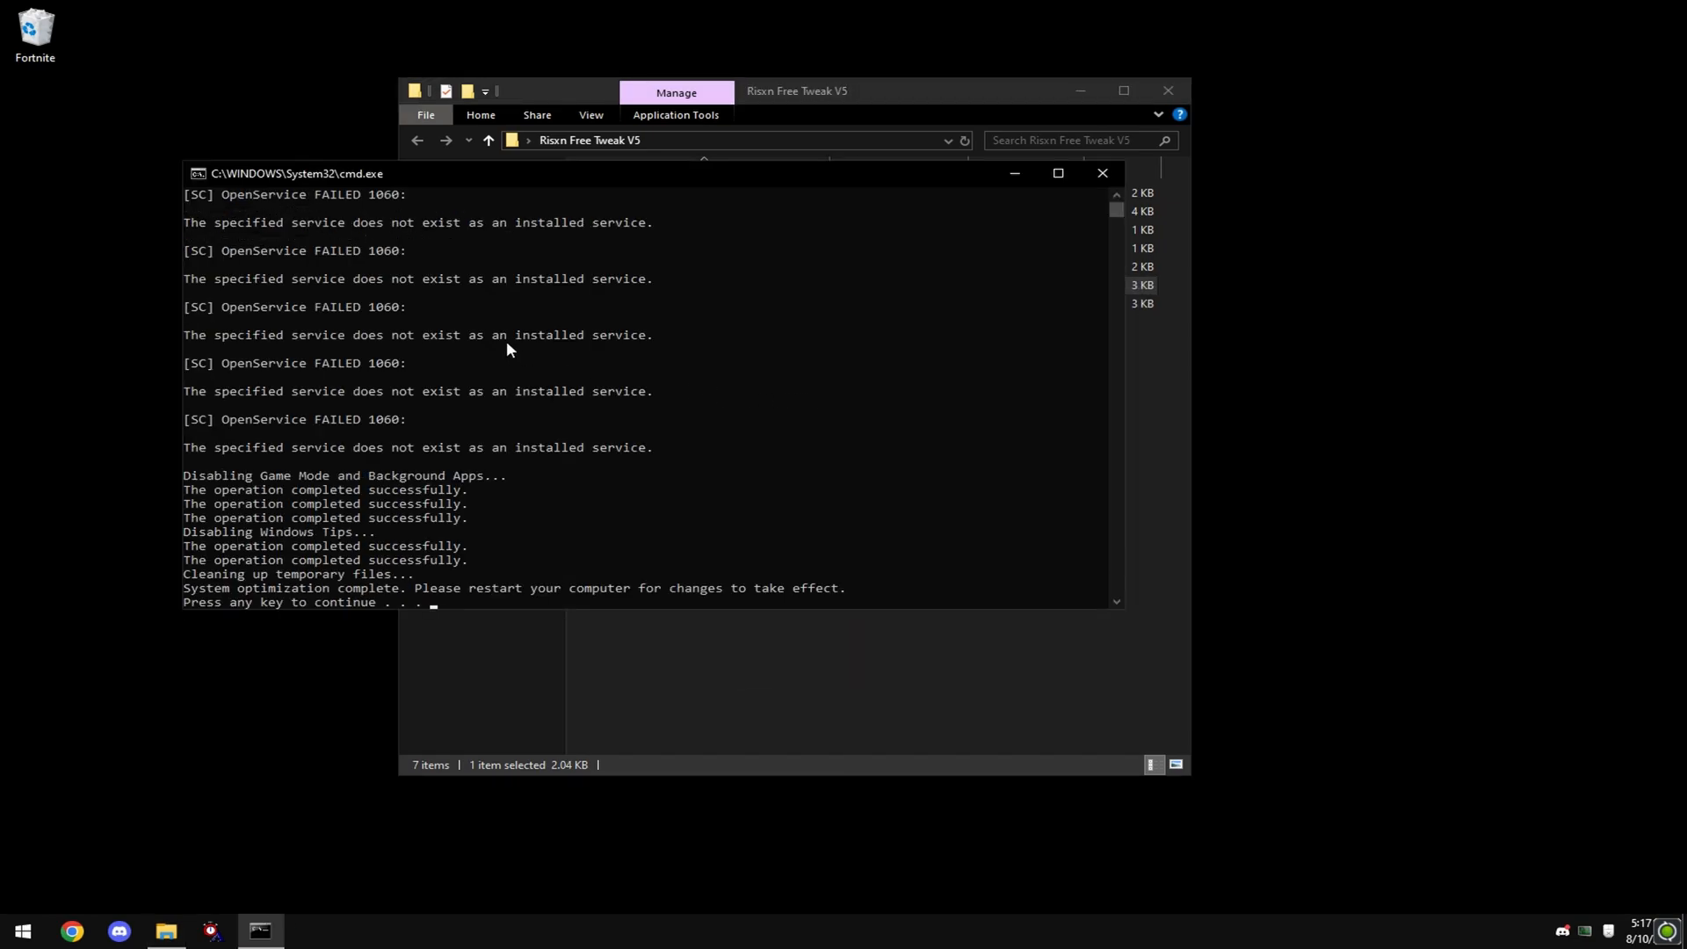
mouse_move(633, 574)
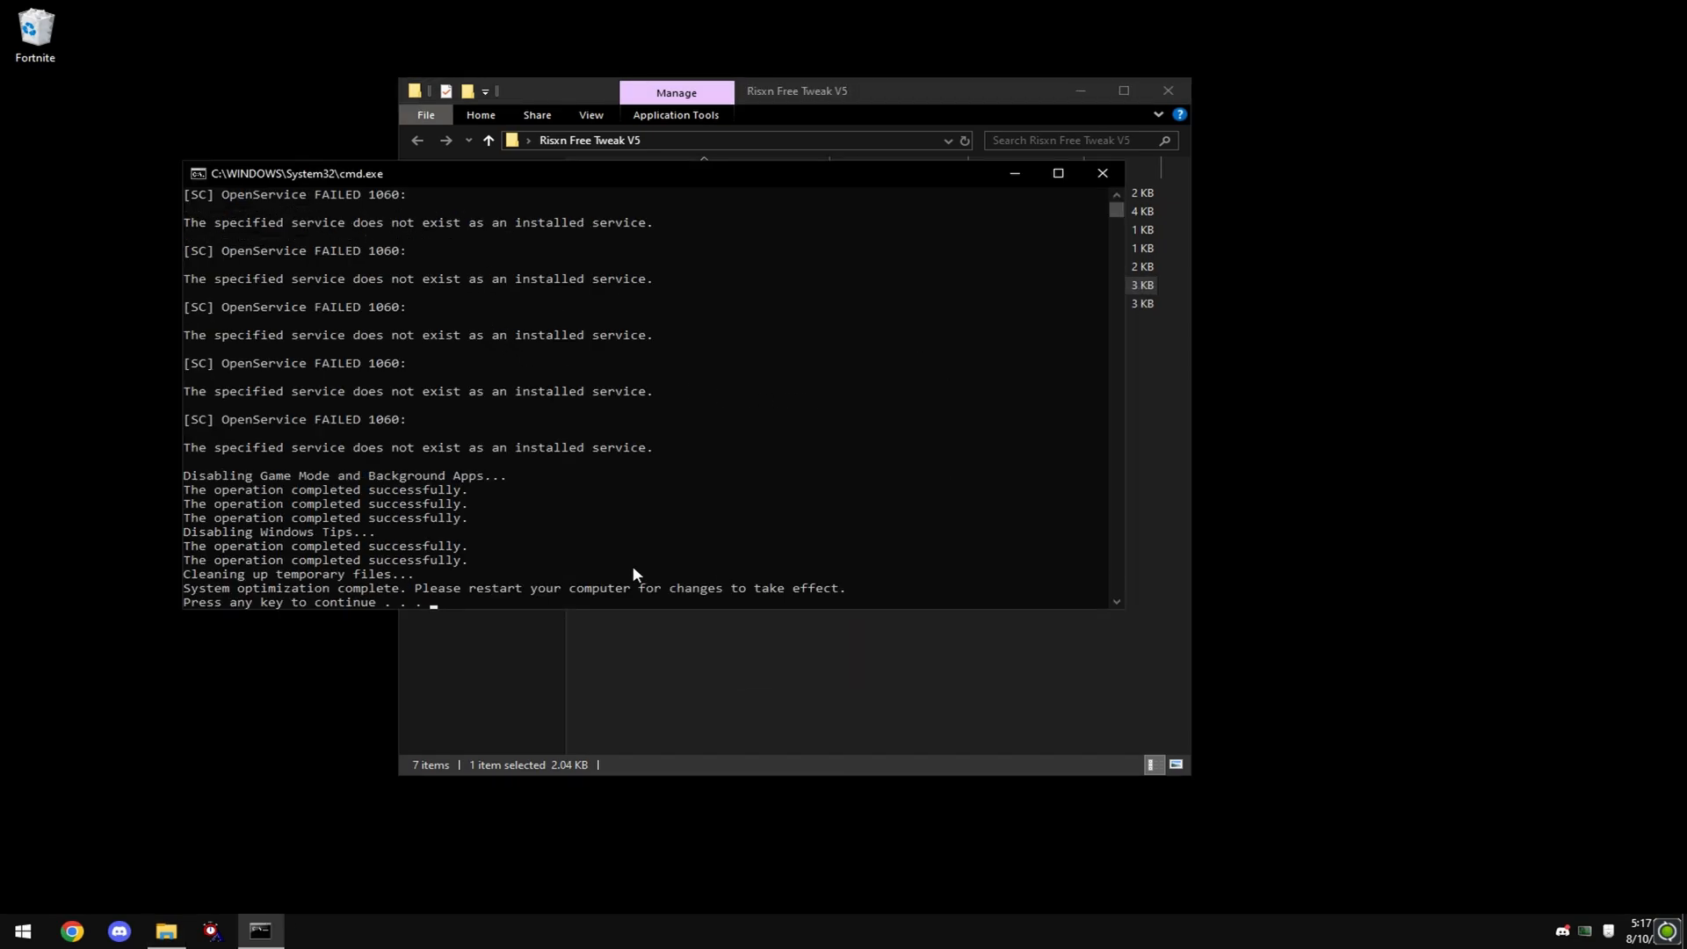
mouse_move(686, 436)
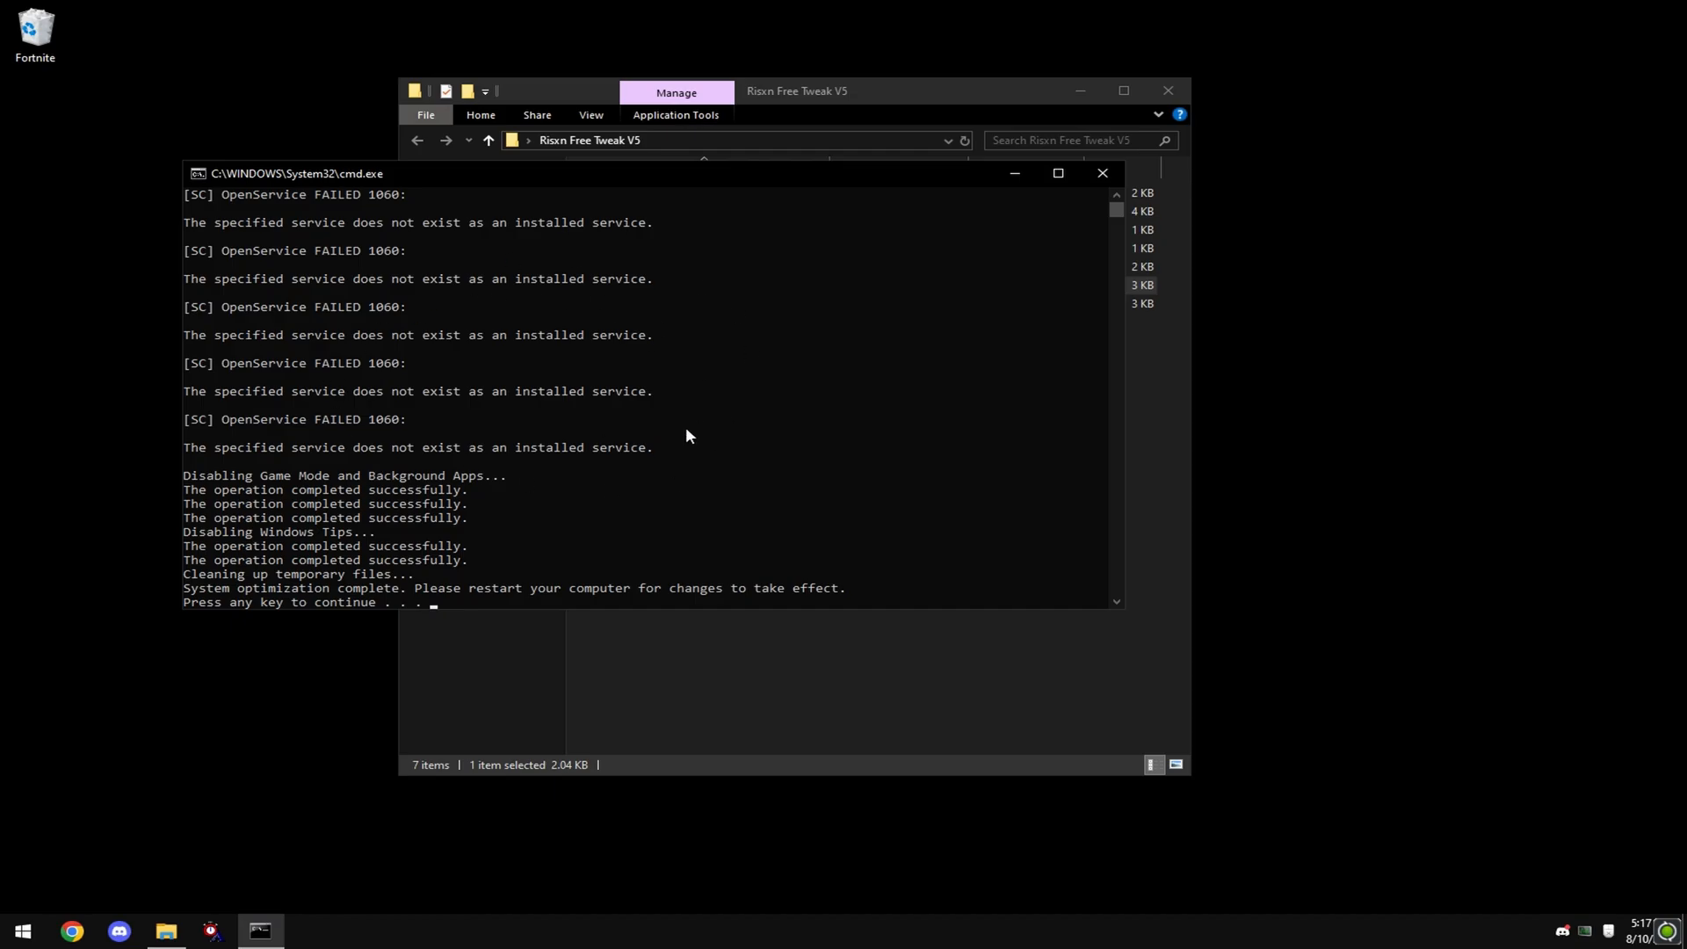
mouse_move(713, 233)
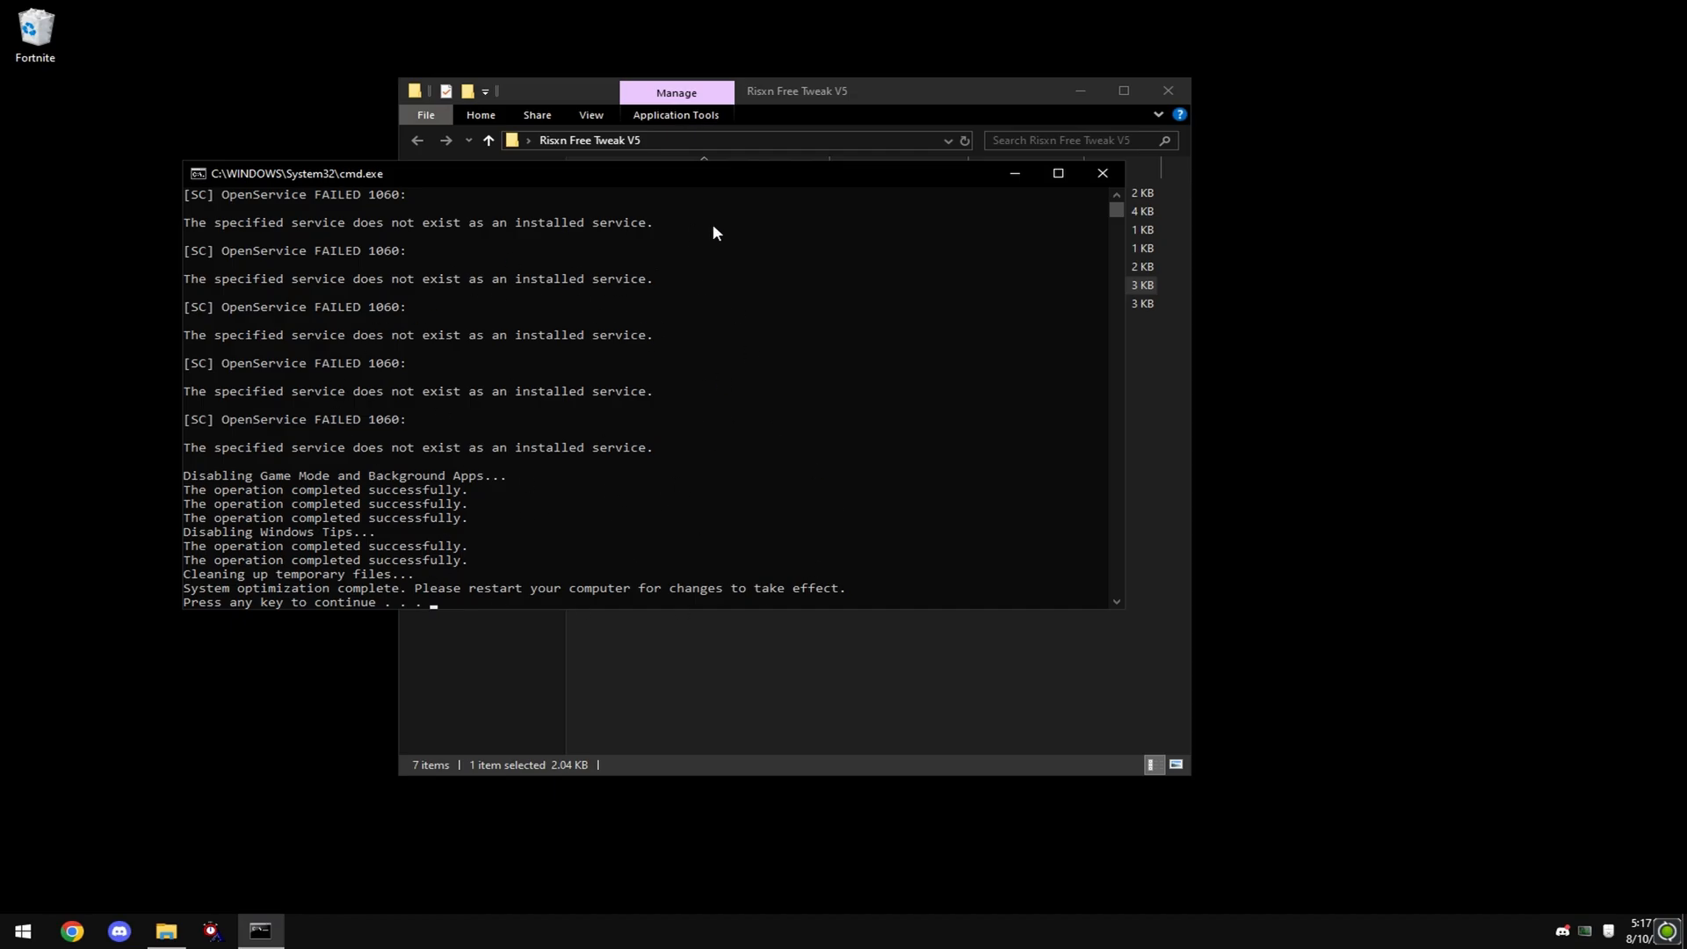